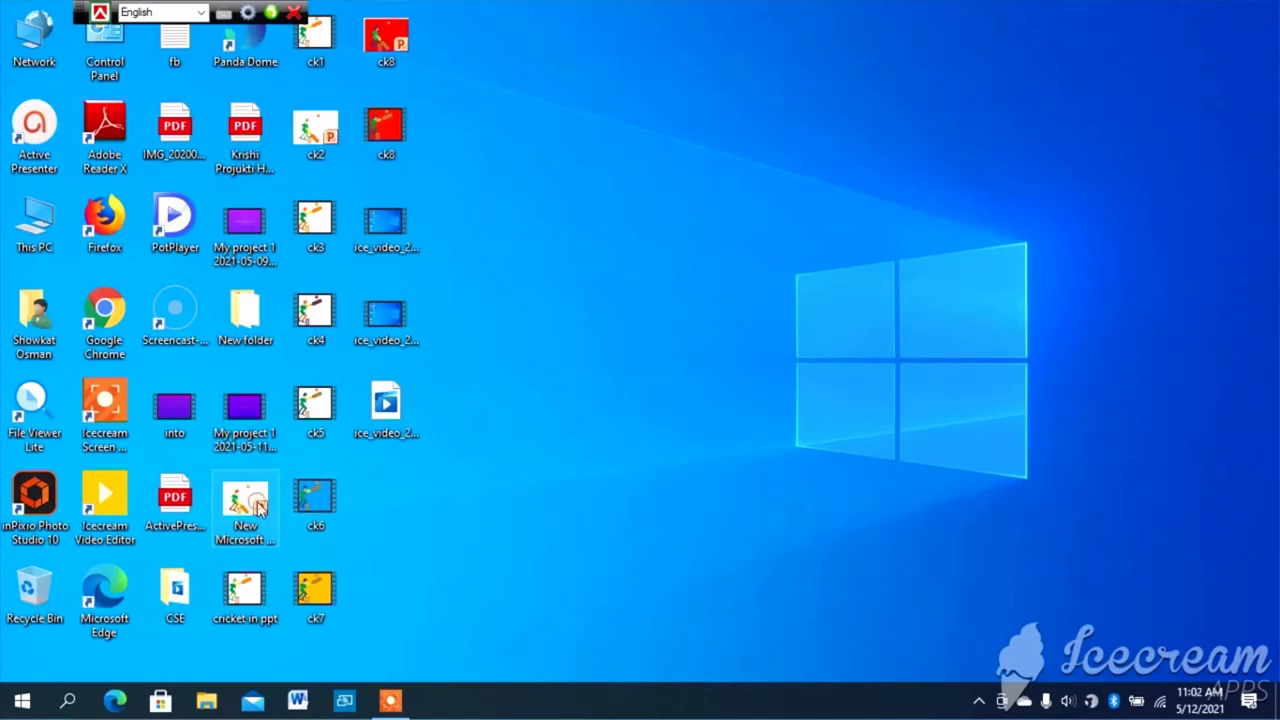
Open the New Microsoft PowerPoint Presentation file from its desktop right-click menu
right_click(245, 505)
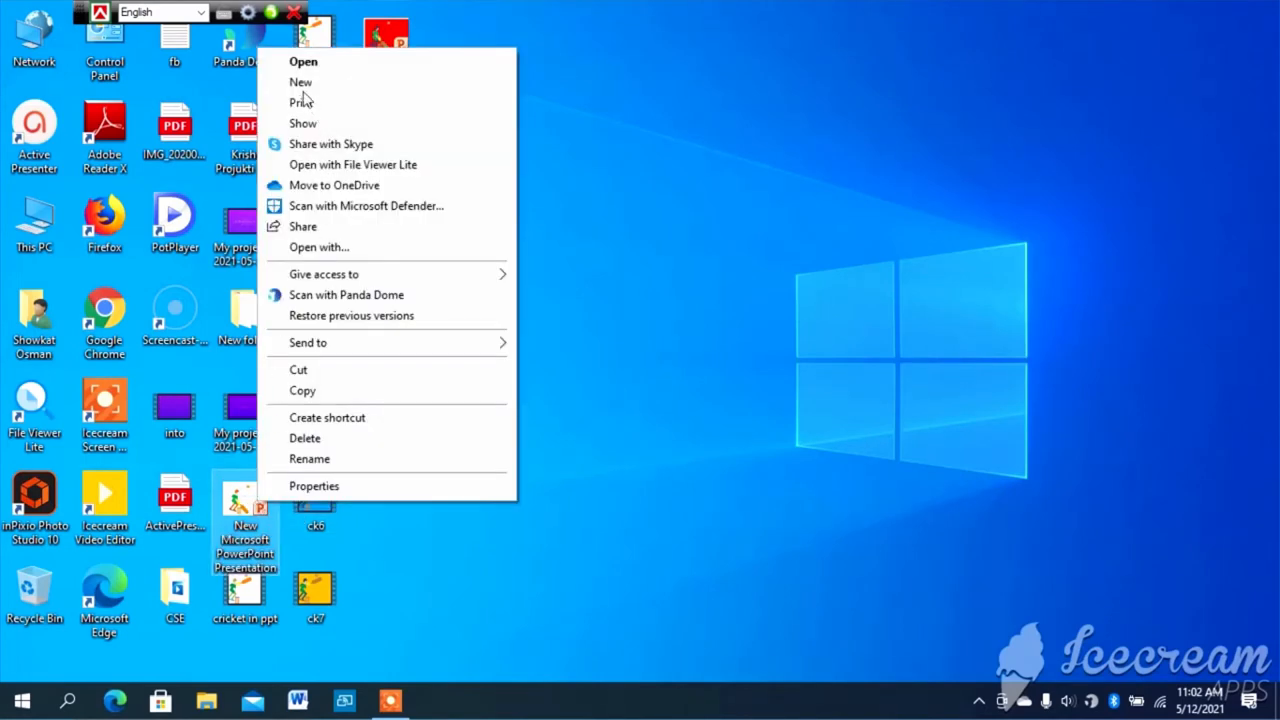
click(303, 61)
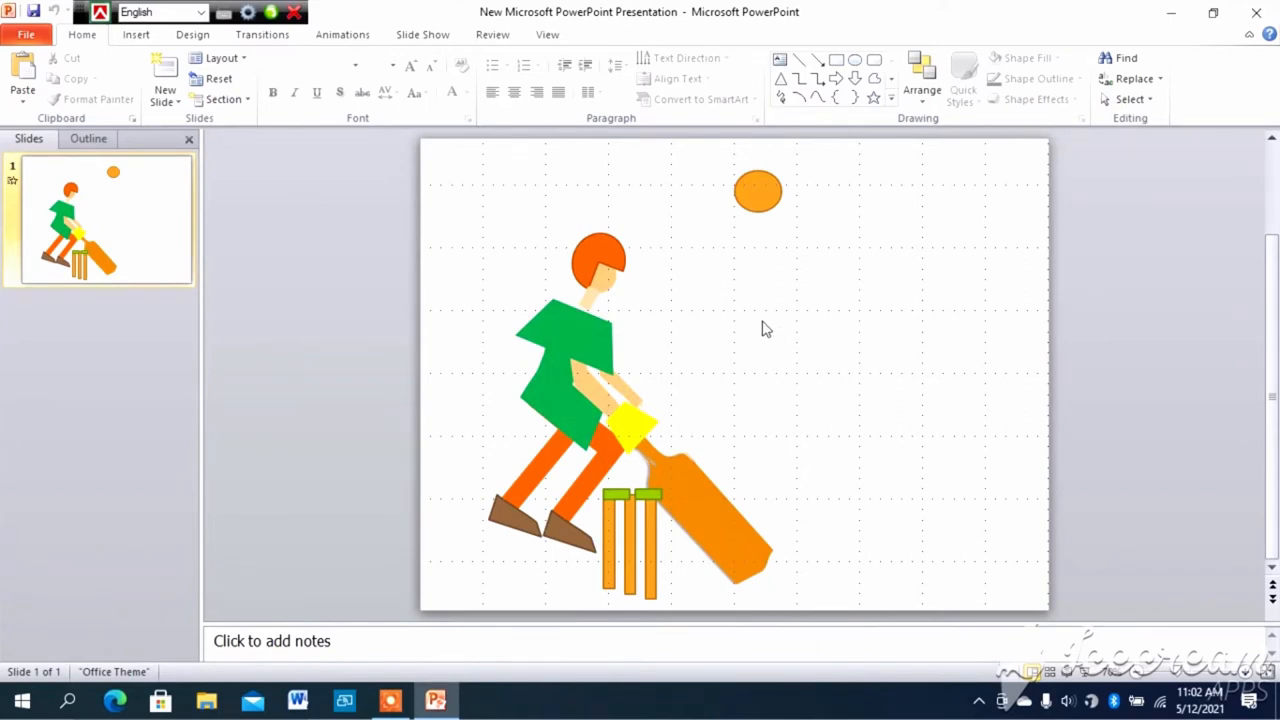
mouse_move(667, 302)
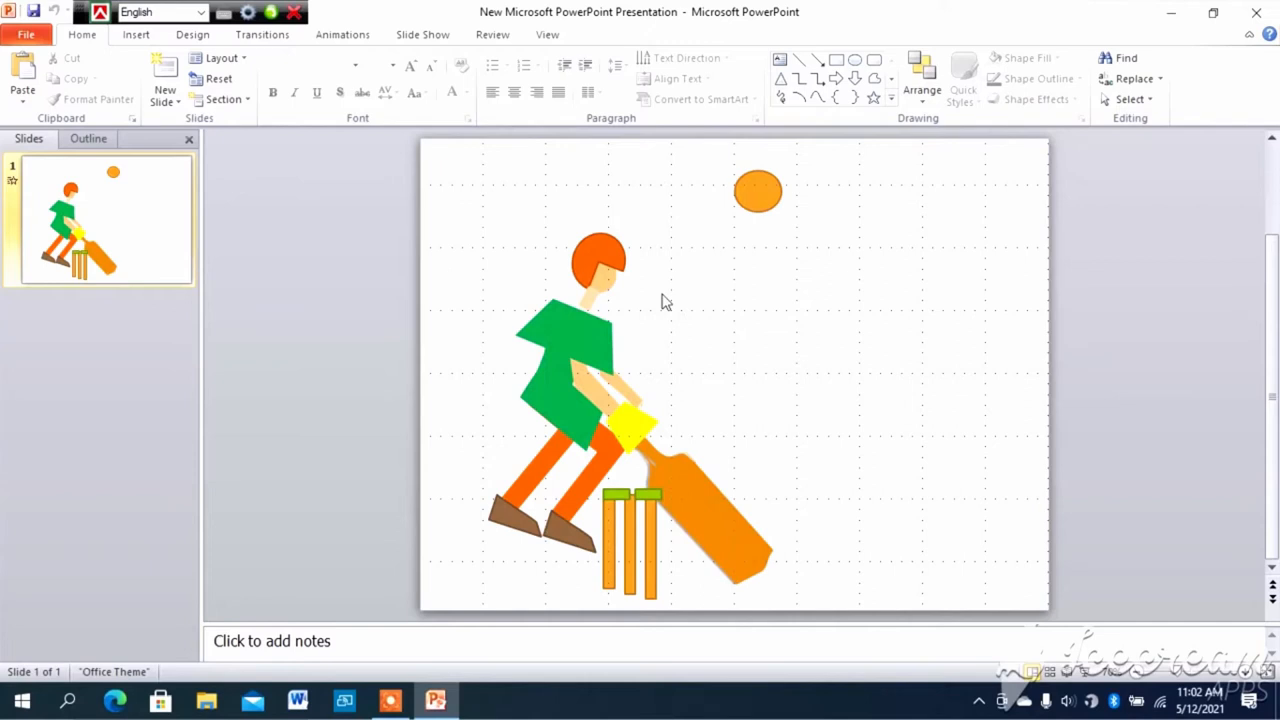
mouse_move(399, 295)
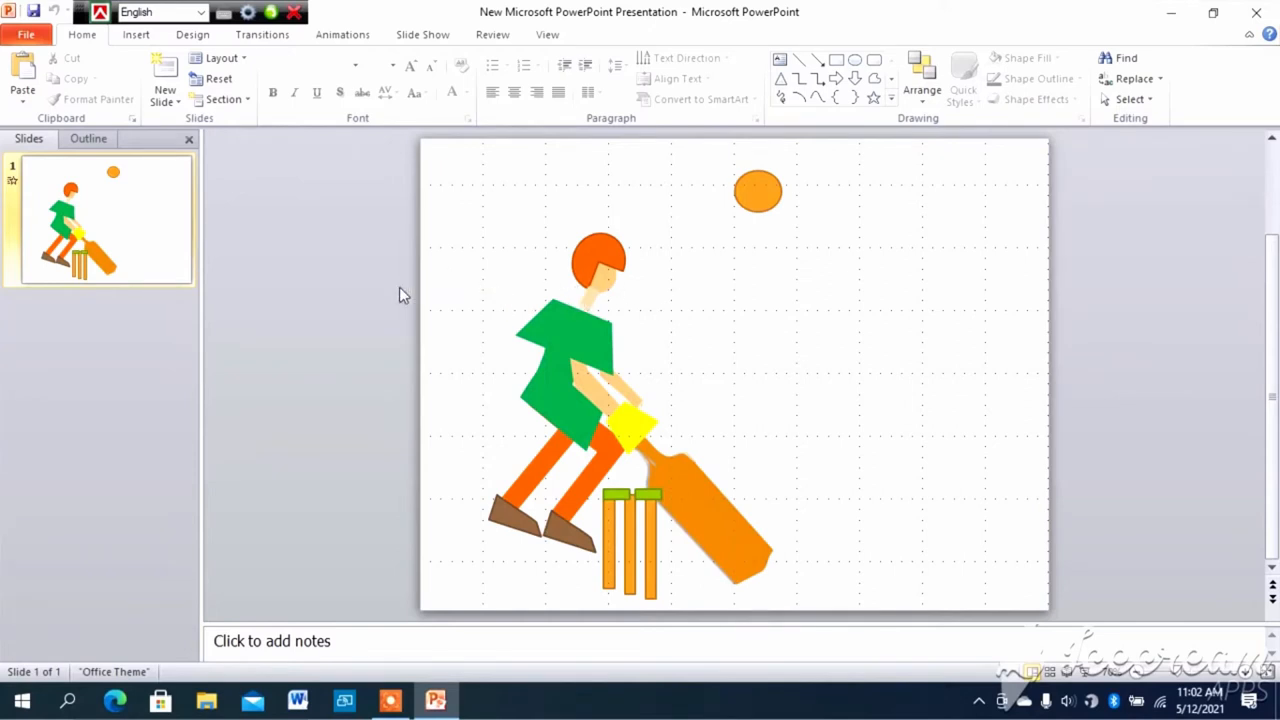
mouse_move(850, 355)
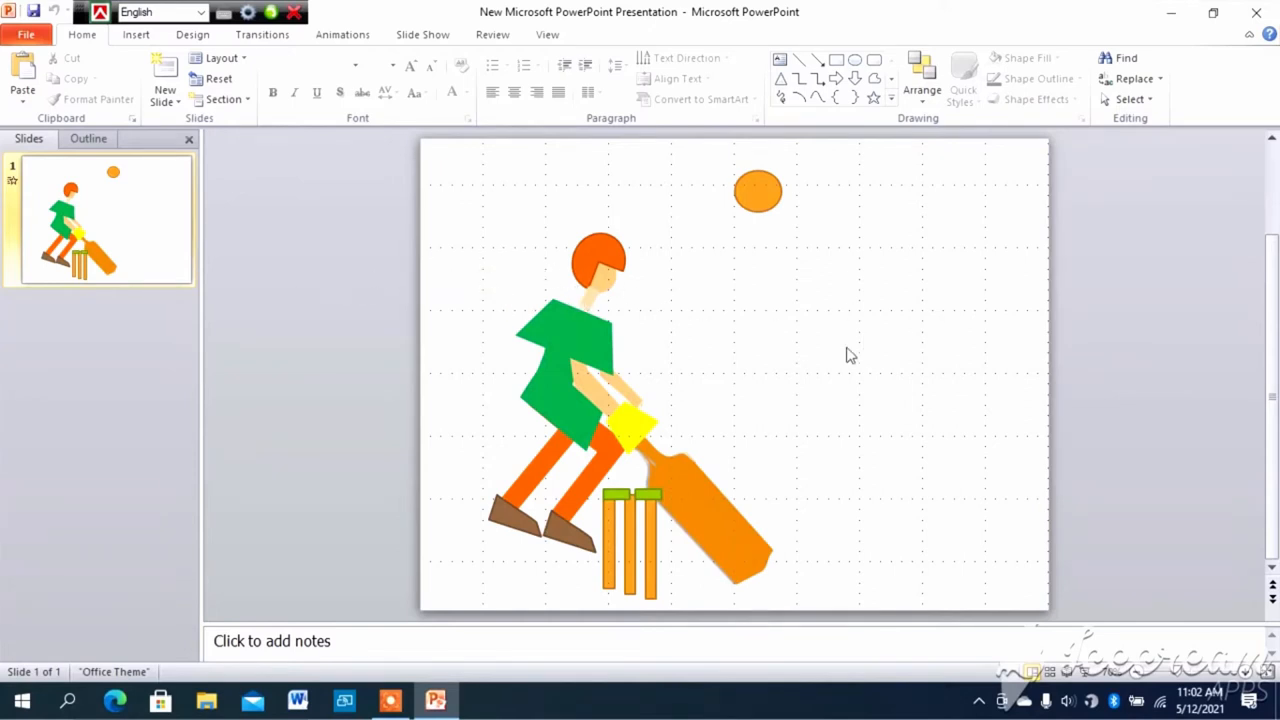
mouse_move(754, 338)
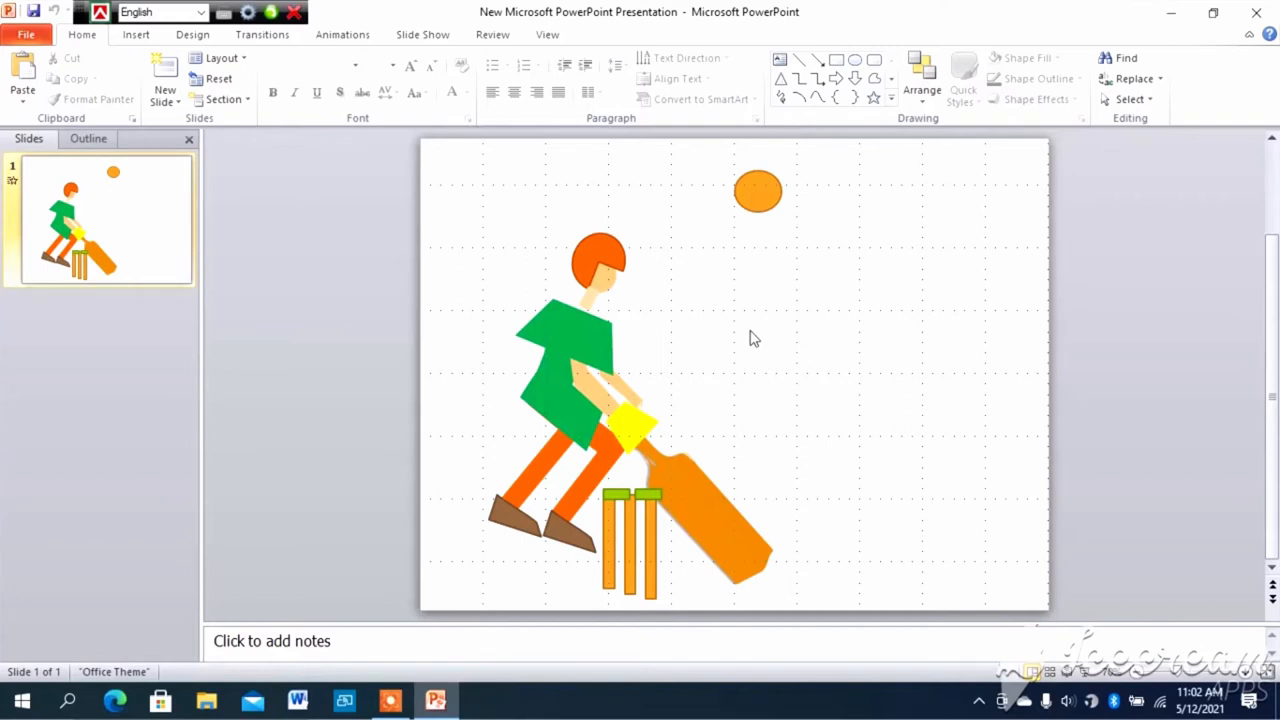
mouse_move(364, 218)
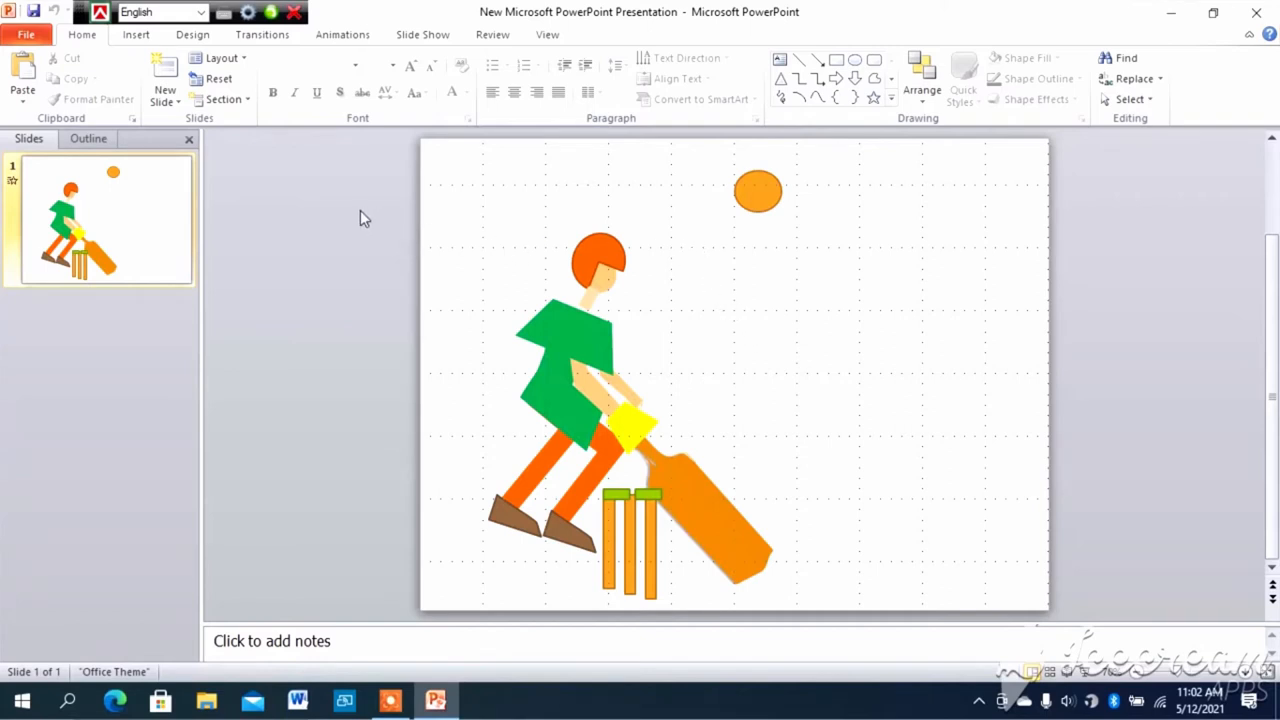
mouse_move(130, 125)
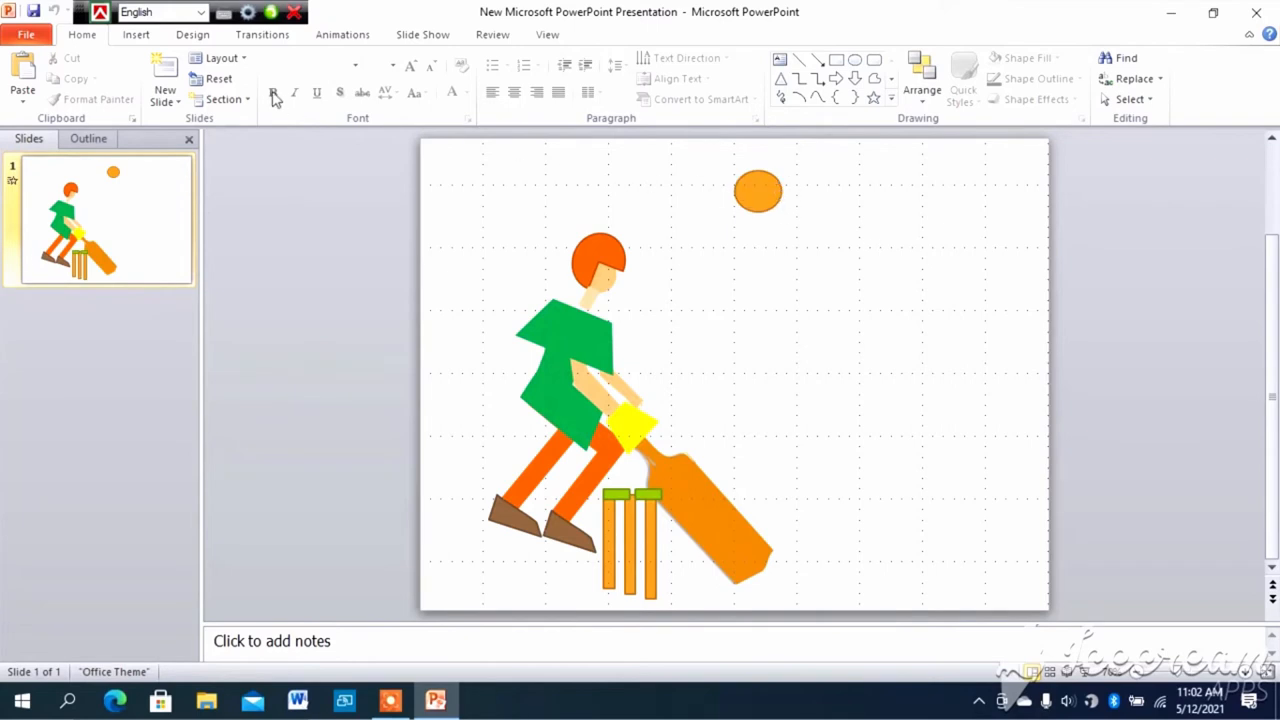
Switch the ribbon to the Insert tab
click(135, 34)
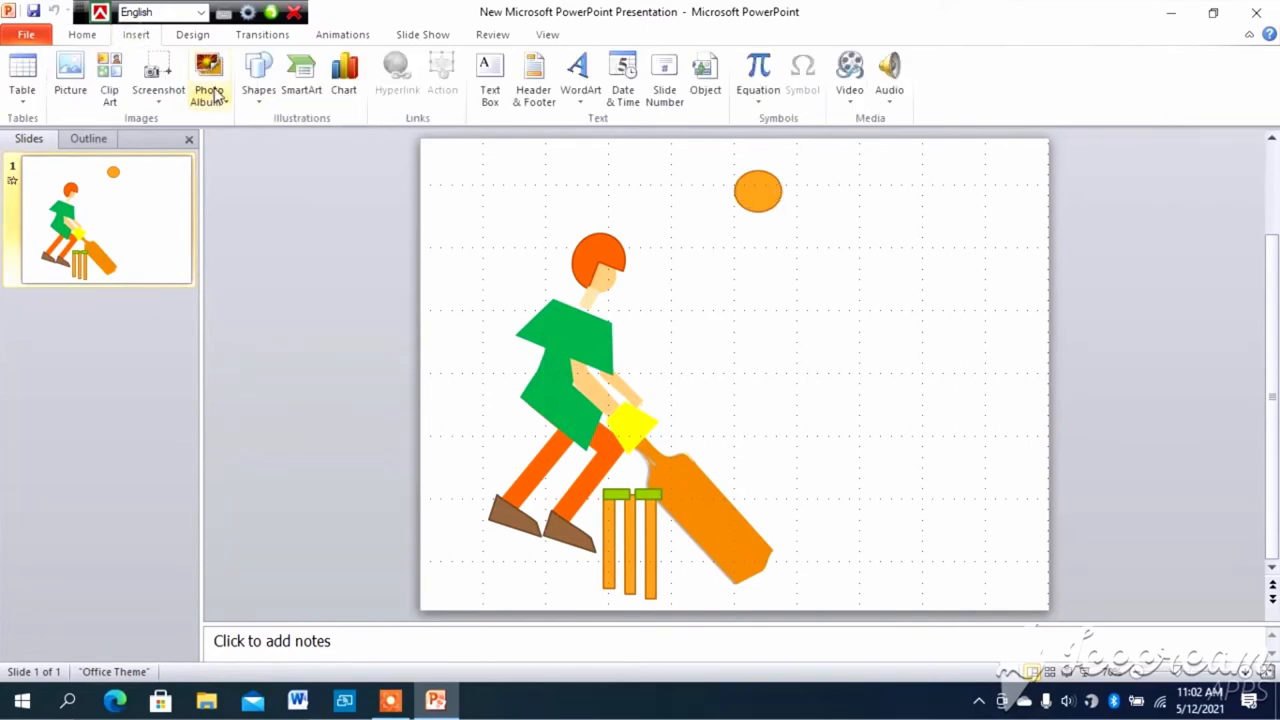
Expand the Shapes gallery on the Insert tab
click(258, 75)
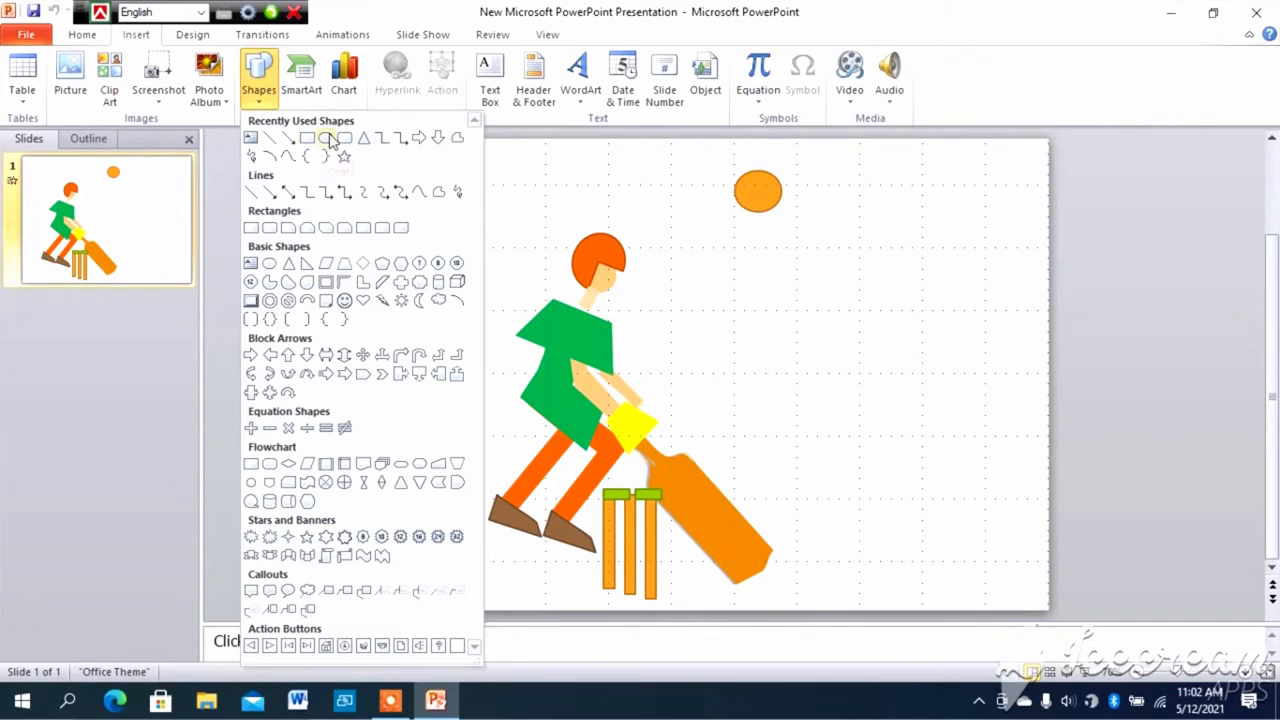
mouse_move(493, 236)
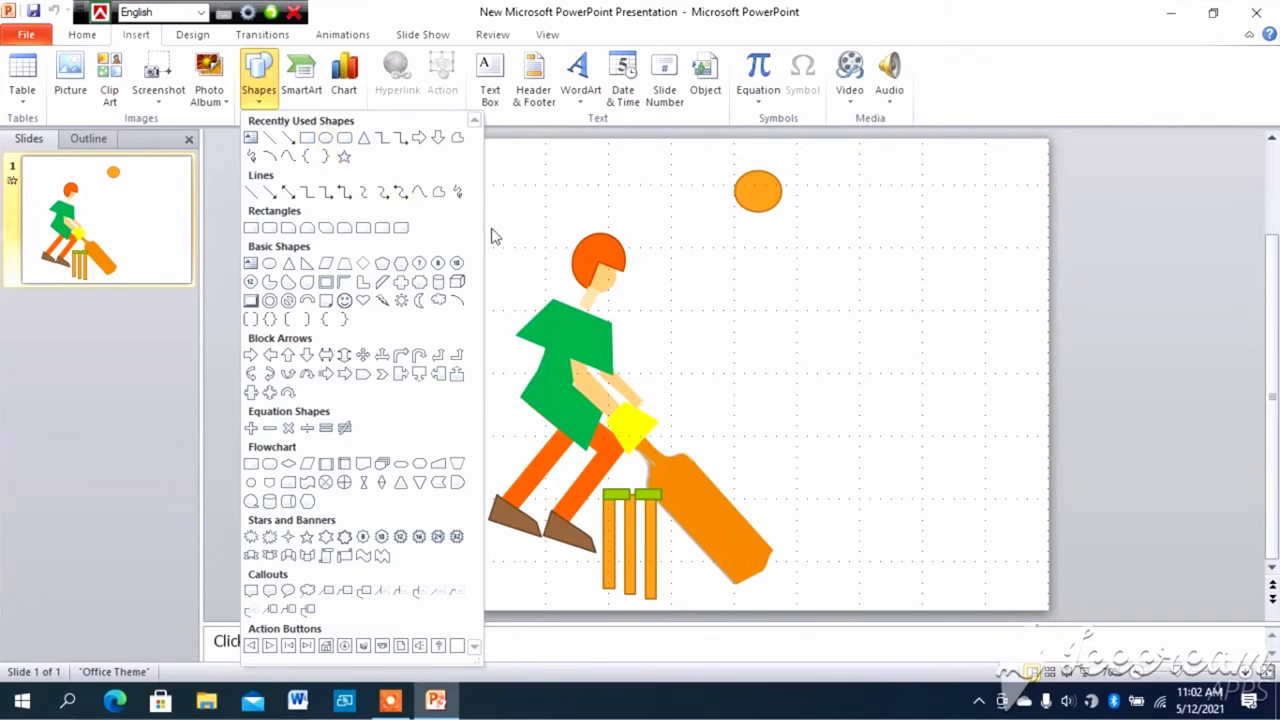
mouse_move(605, 280)
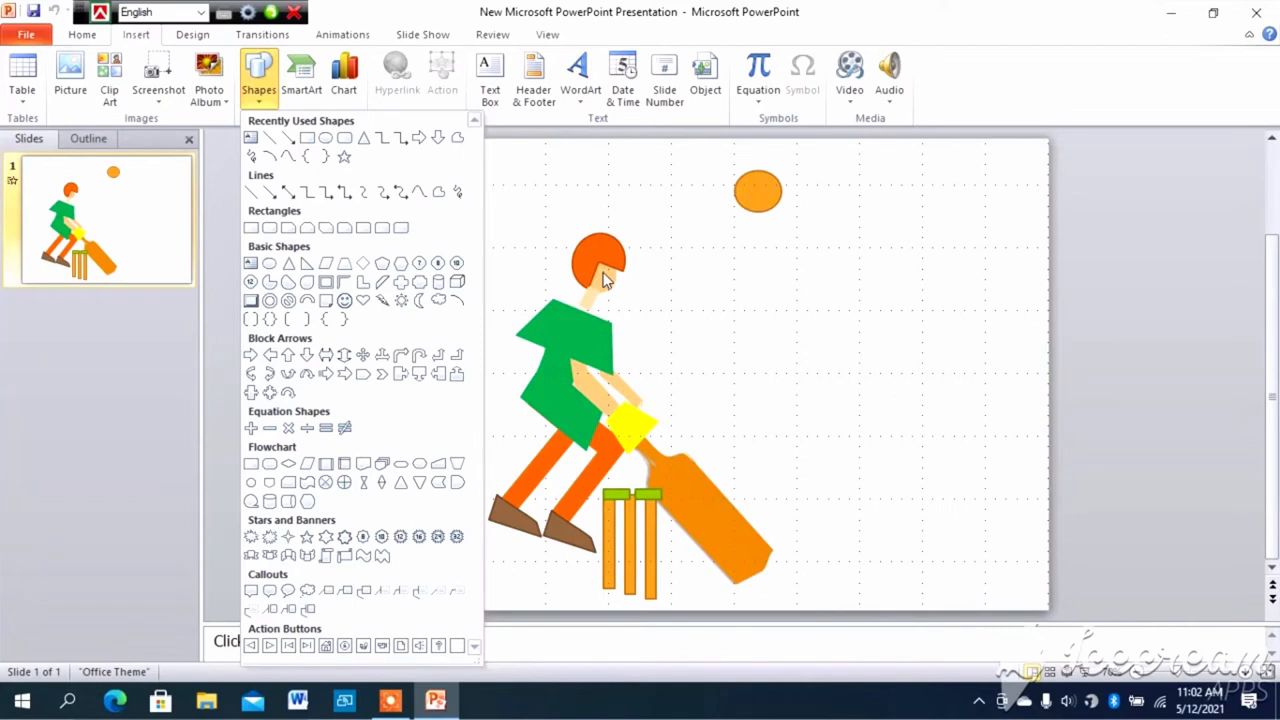
mouse_move(595, 275)
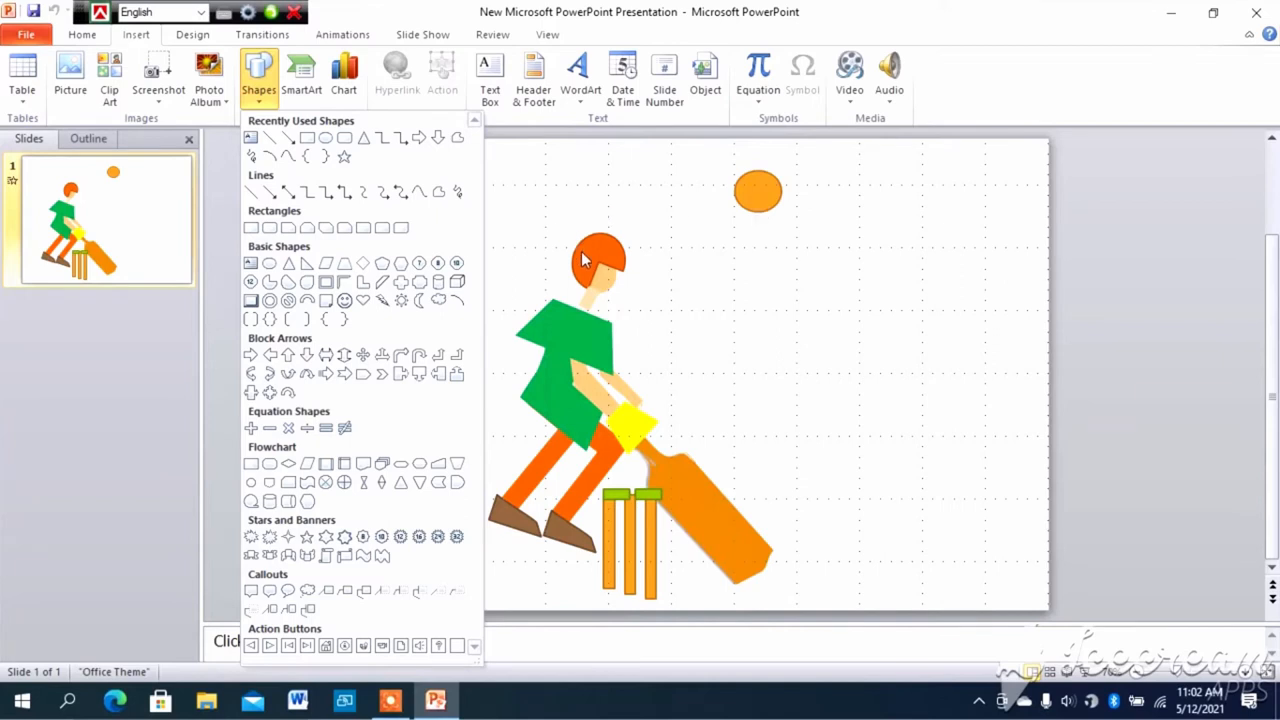
mouse_move(307, 302)
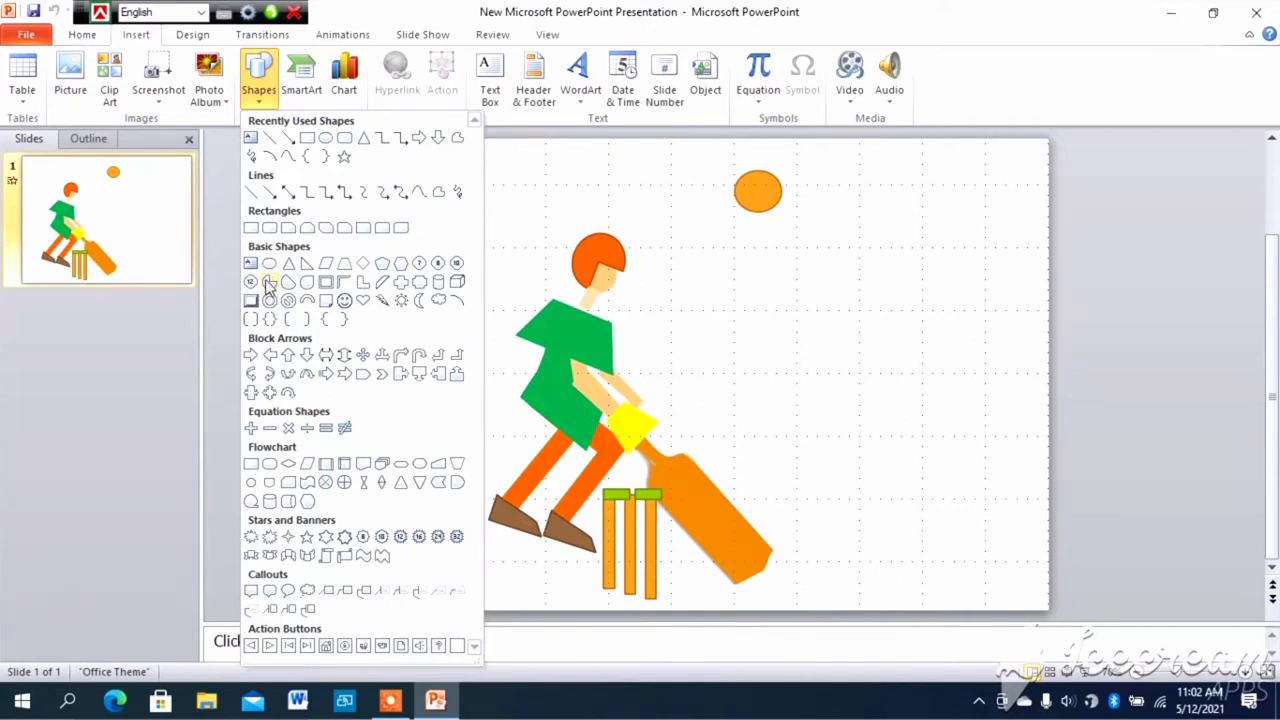
mouse_move(288, 300)
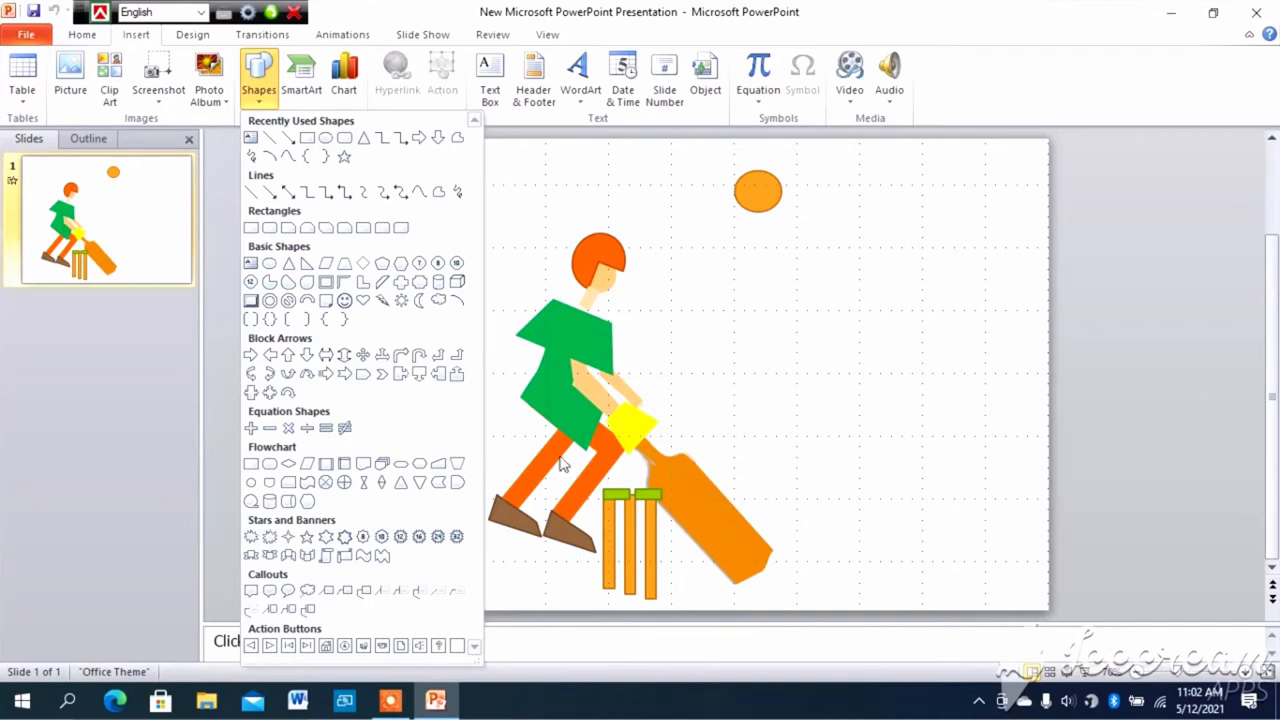
mouse_move(620, 445)
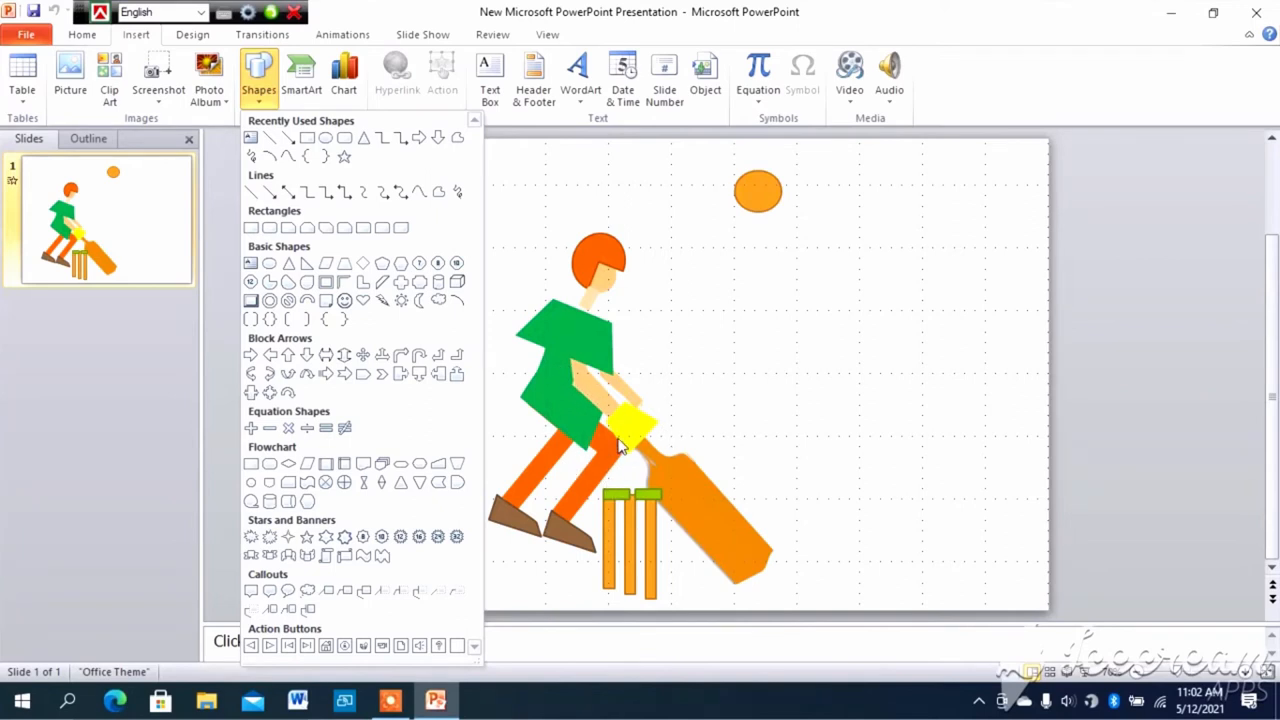
mouse_move(630, 468)
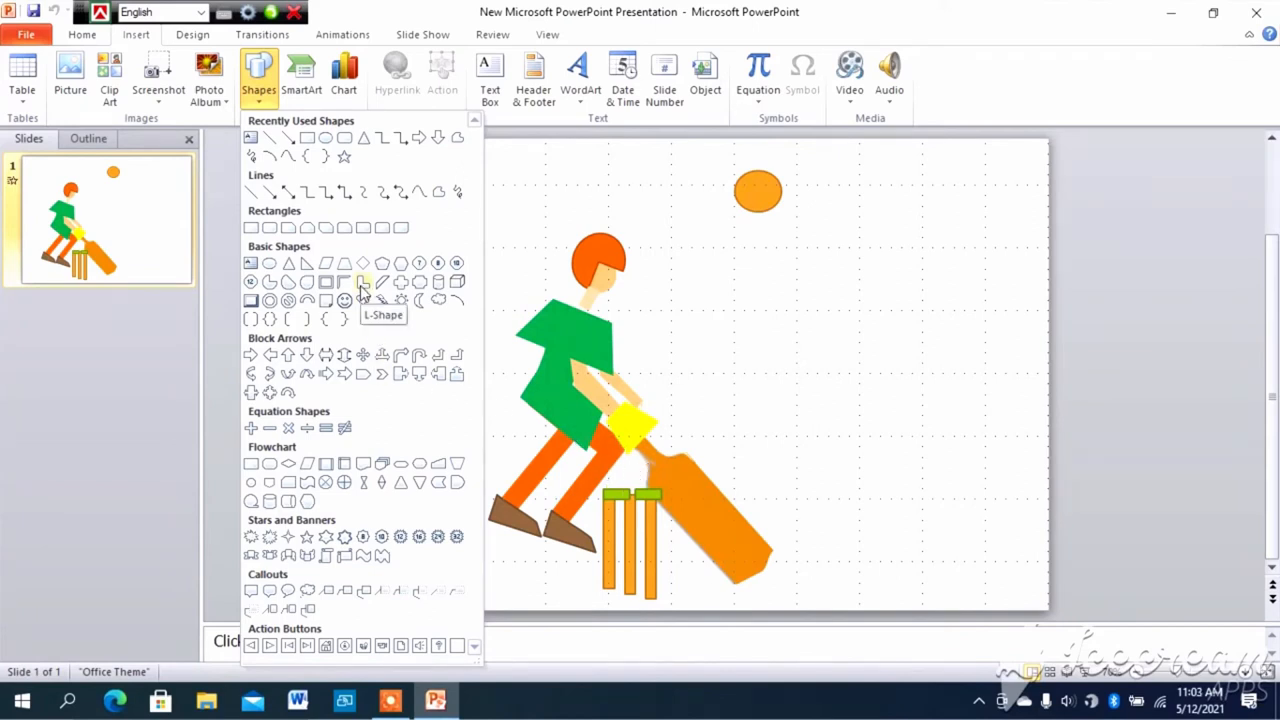
mouse_move(570, 357)
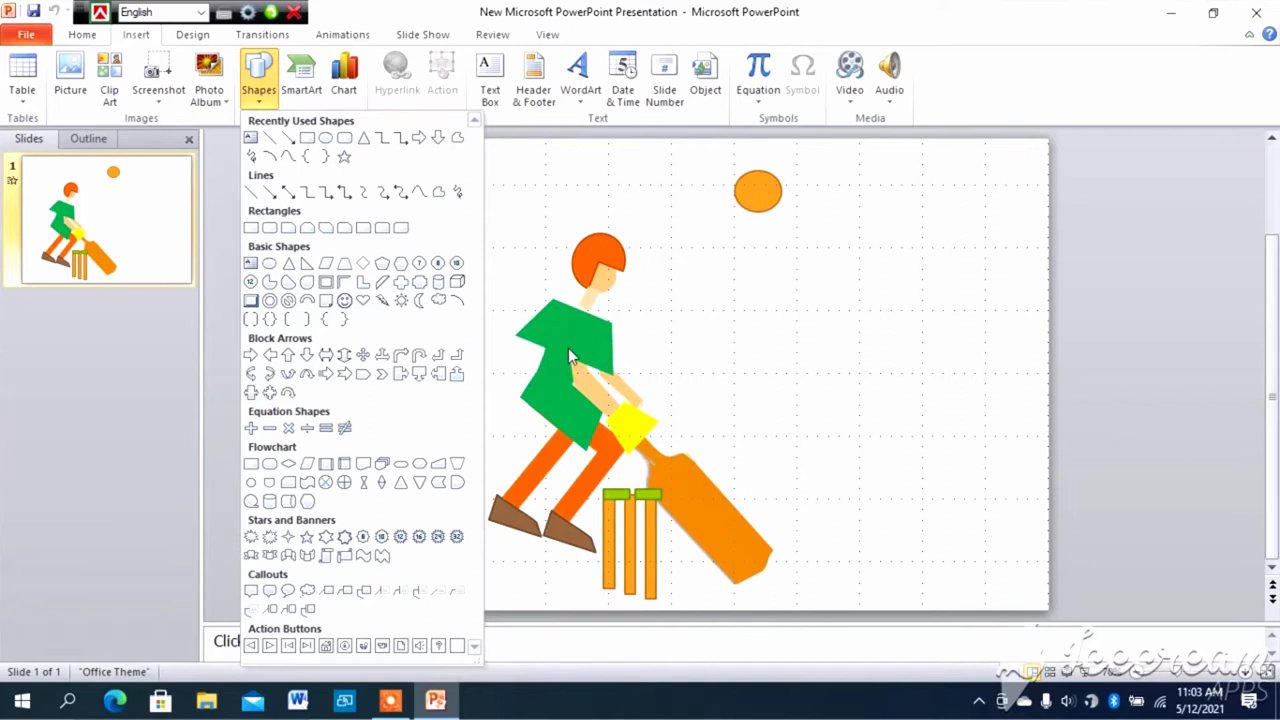
mouse_move(585, 440)
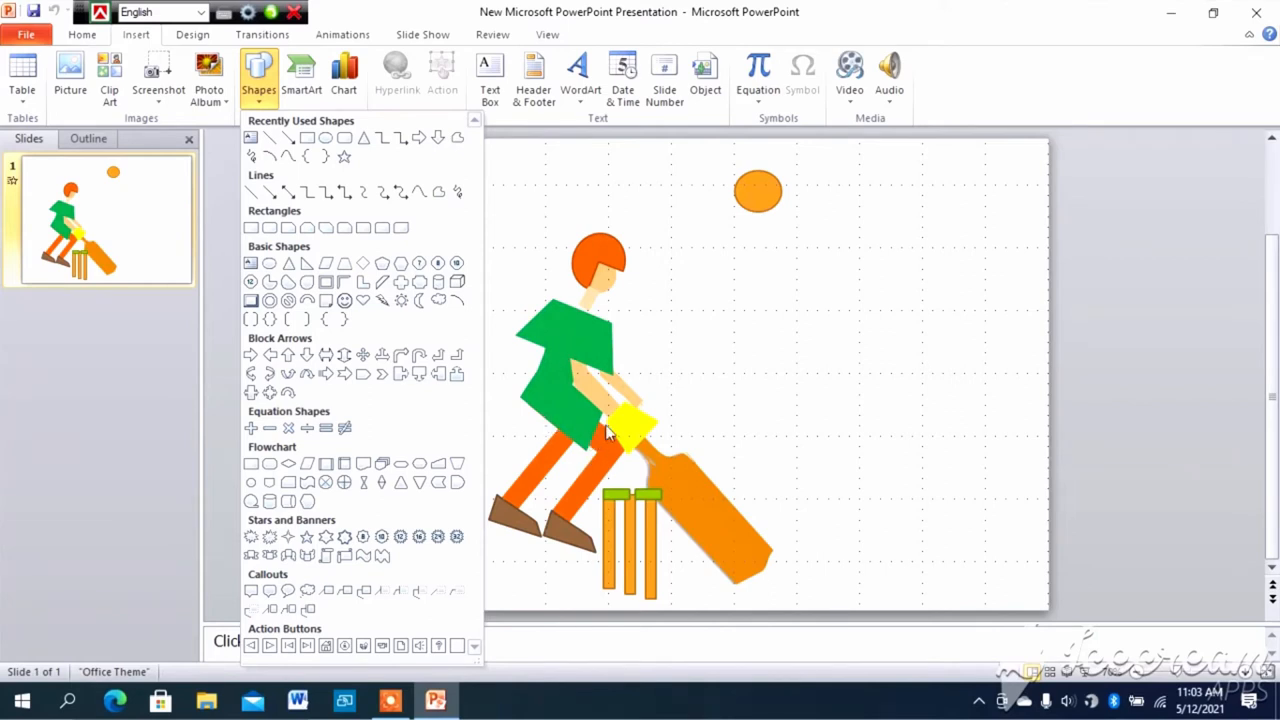
mouse_move(678, 488)
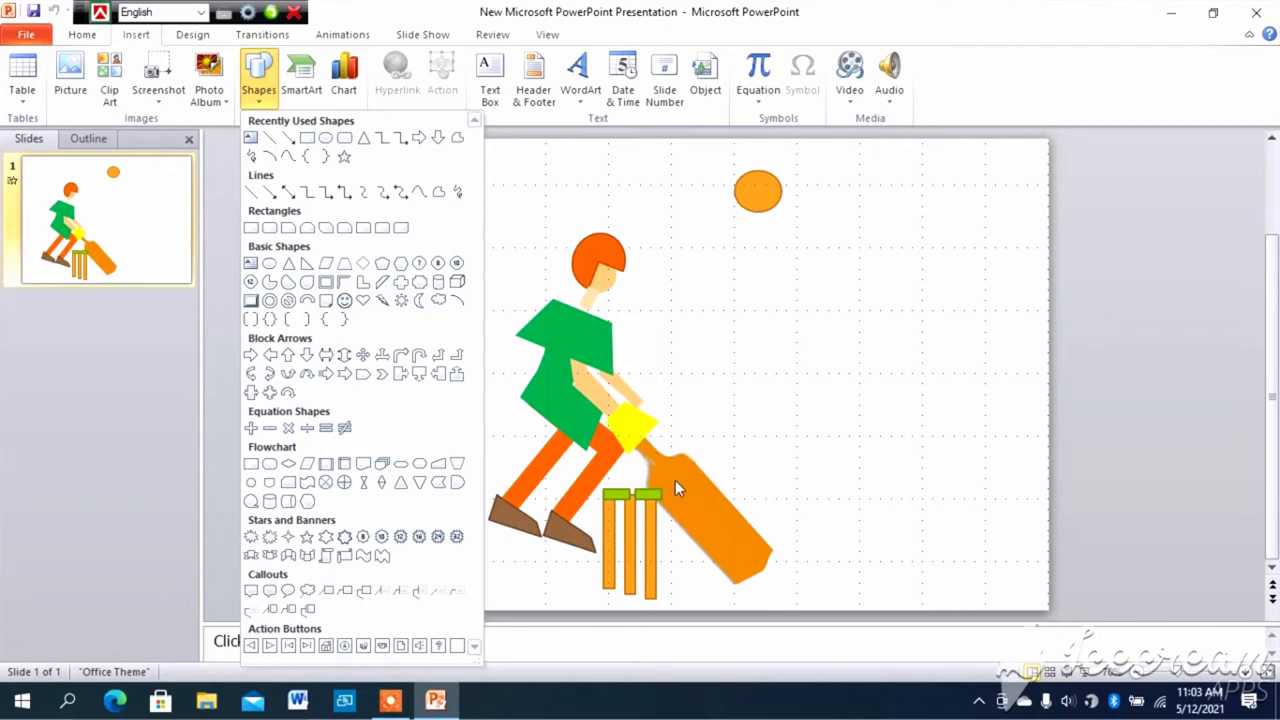
mouse_move(605, 572)
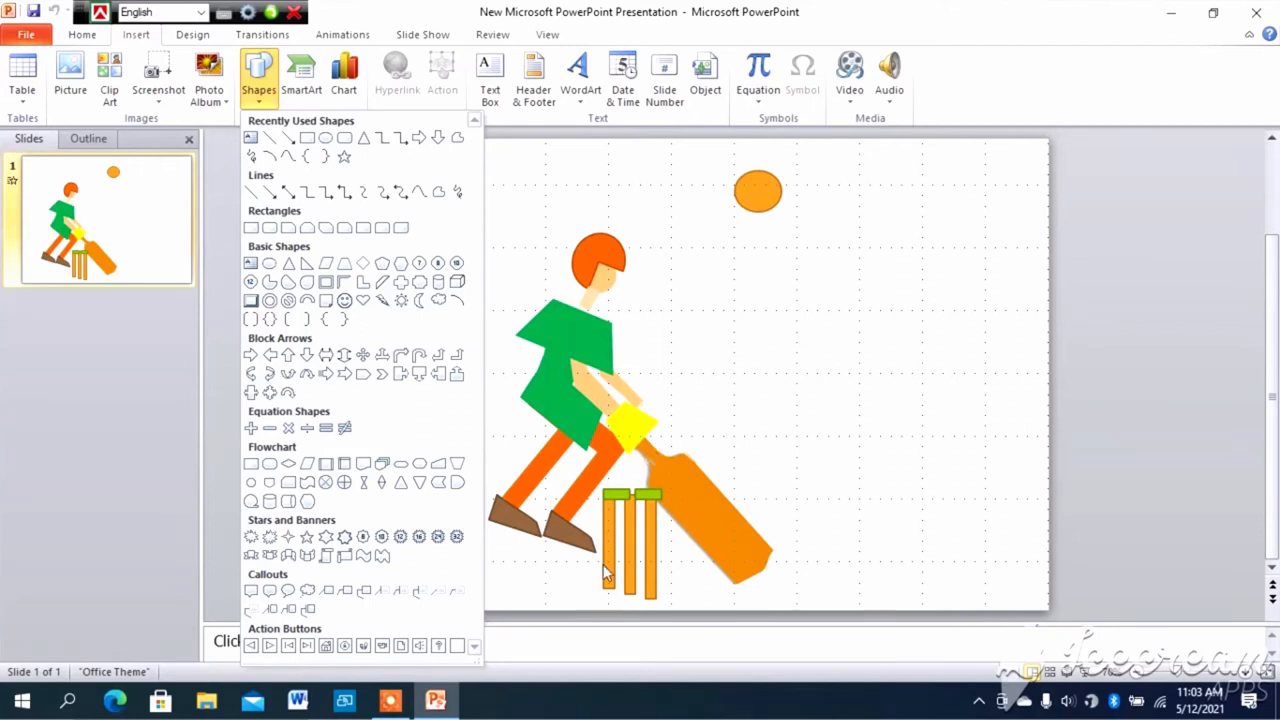
mouse_move(648, 492)
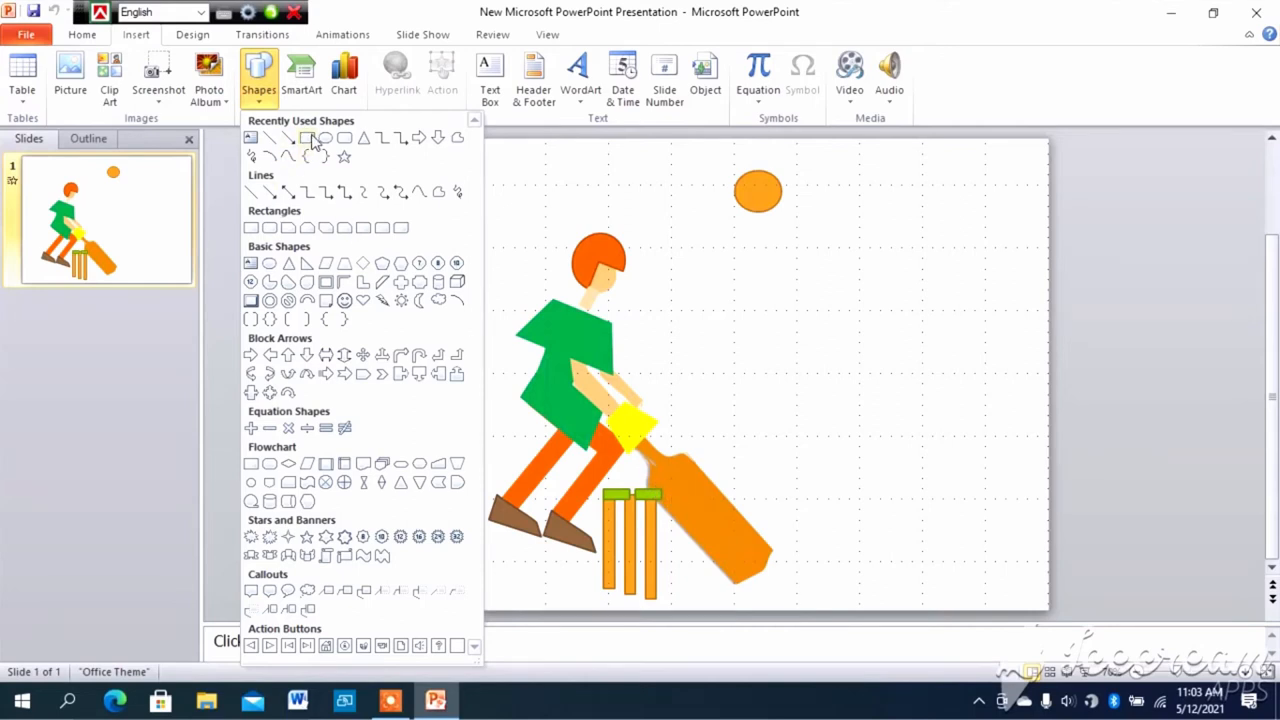
mouse_move(685, 493)
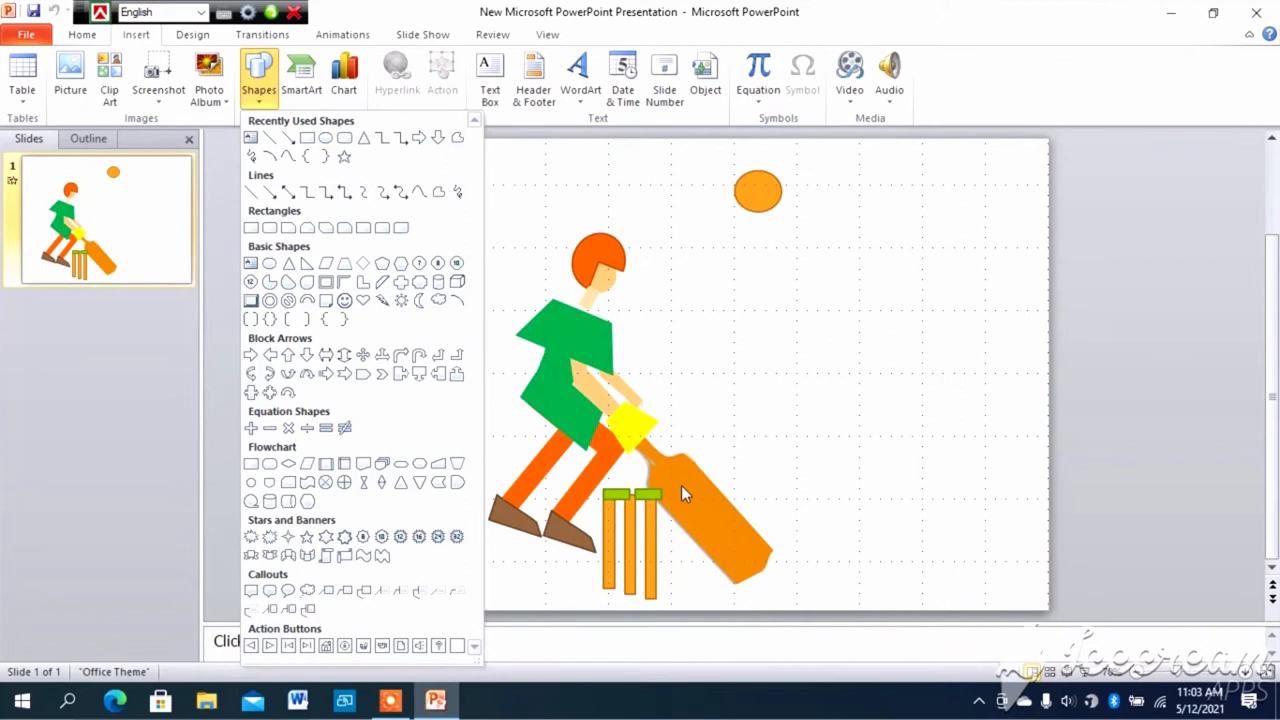
mouse_move(757, 575)
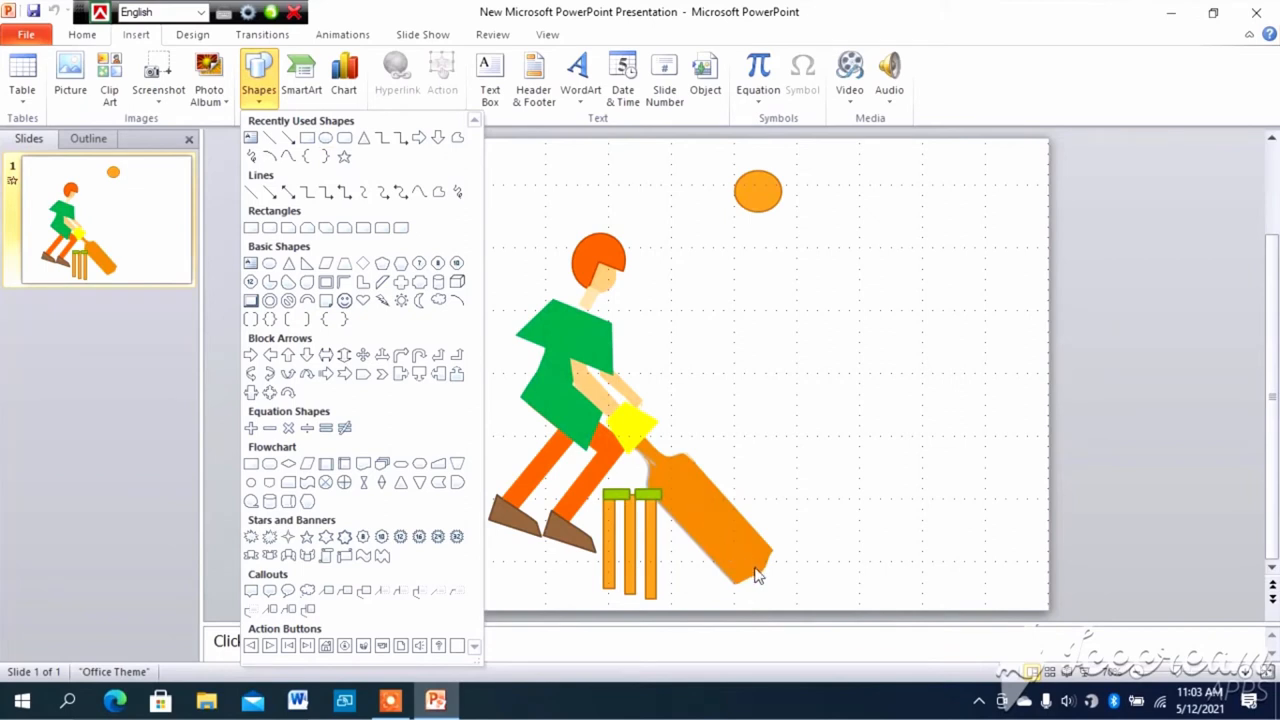
mouse_move(565, 543)
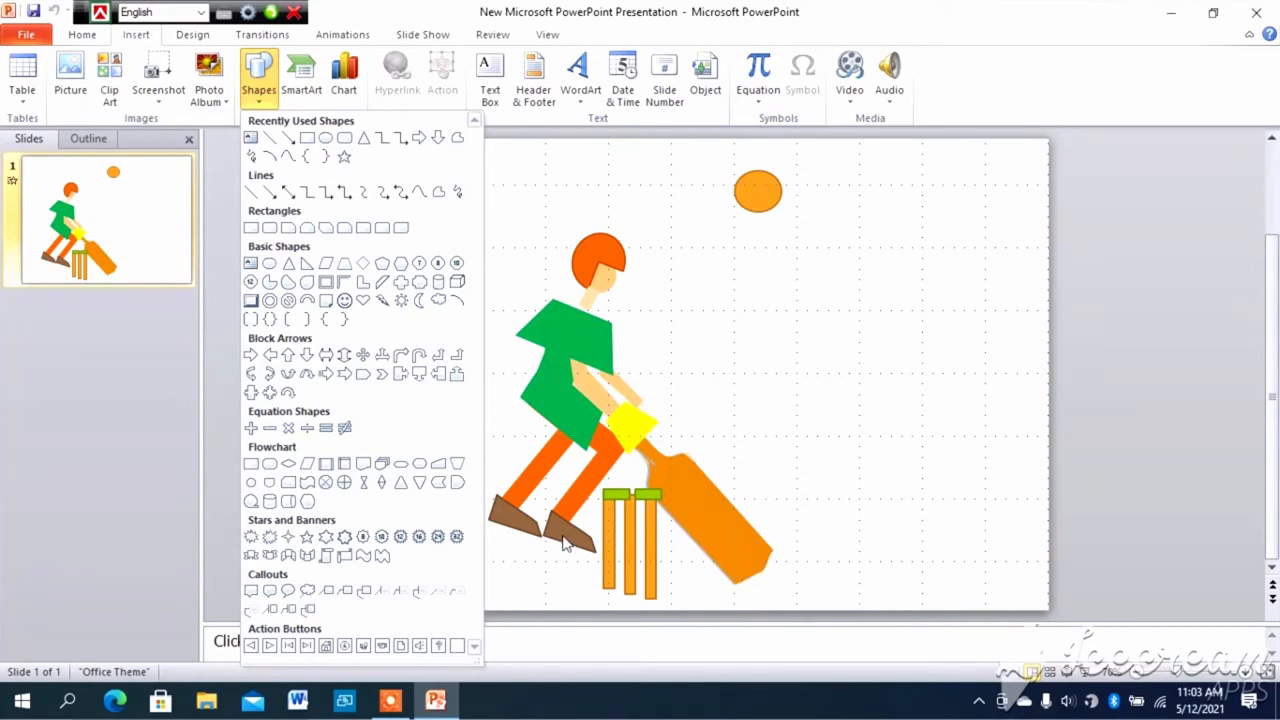
mouse_move(275, 332)
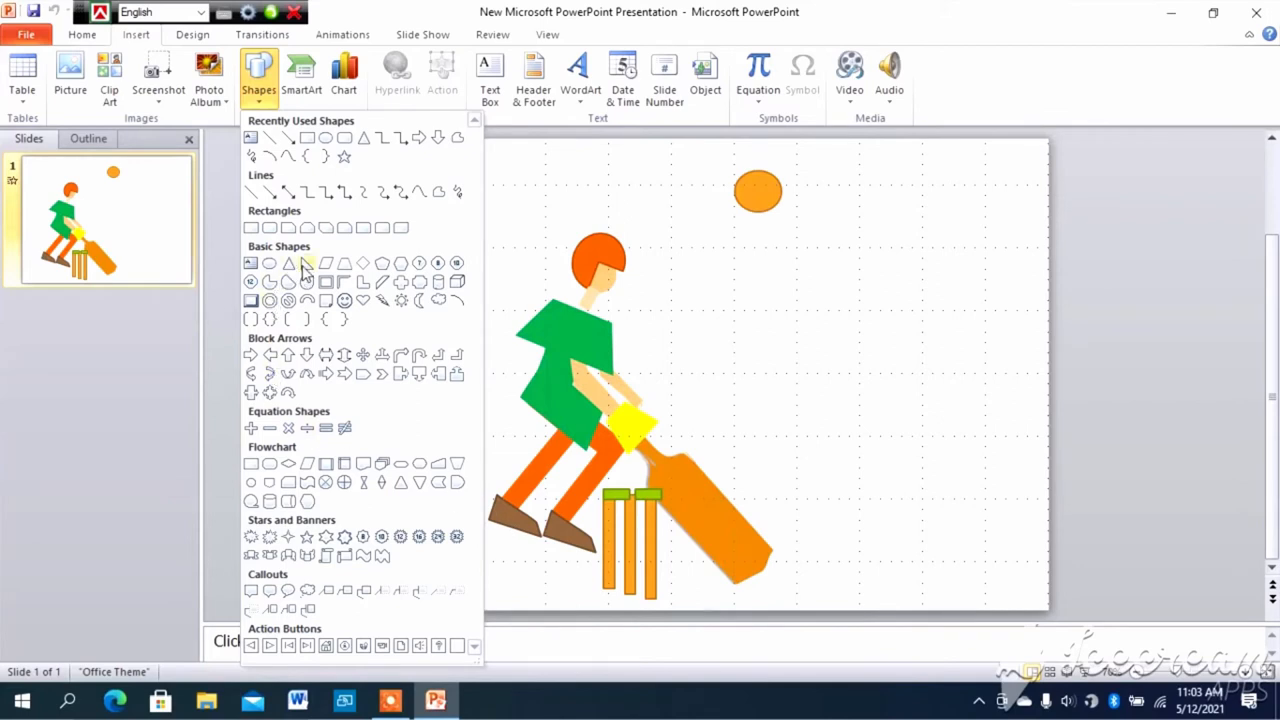
mouse_move(325, 291)
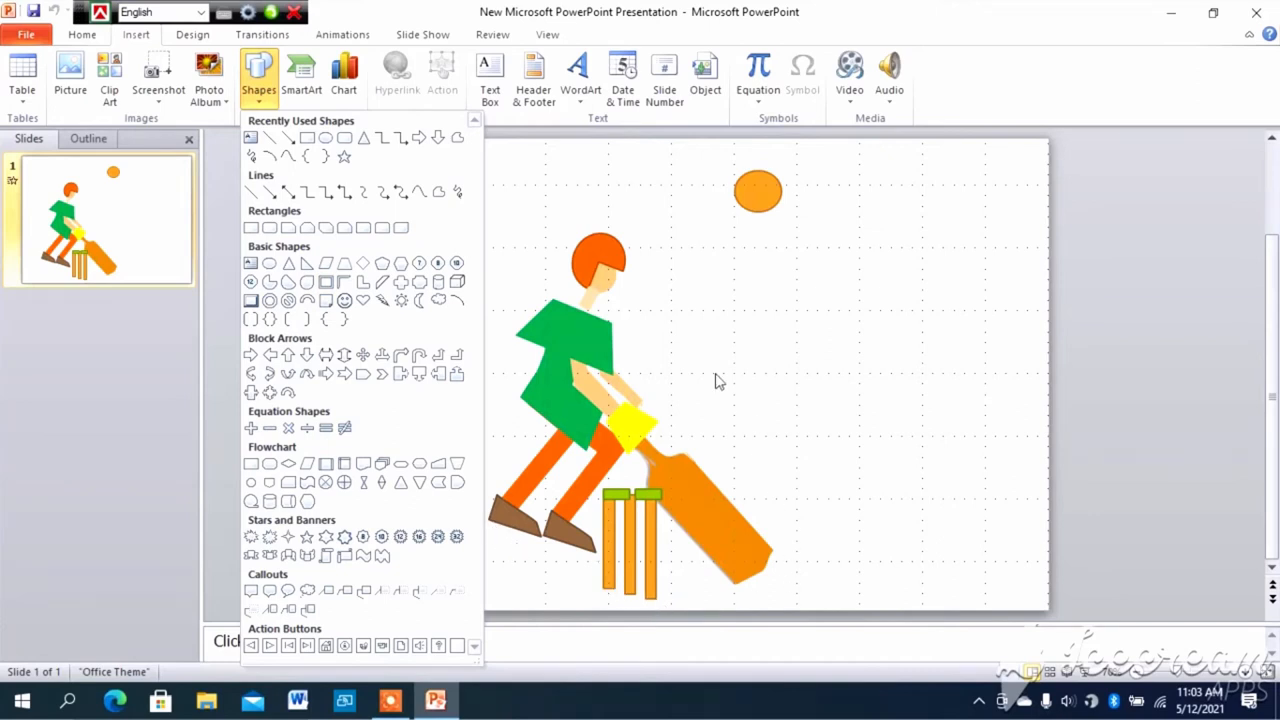
mouse_move(565, 305)
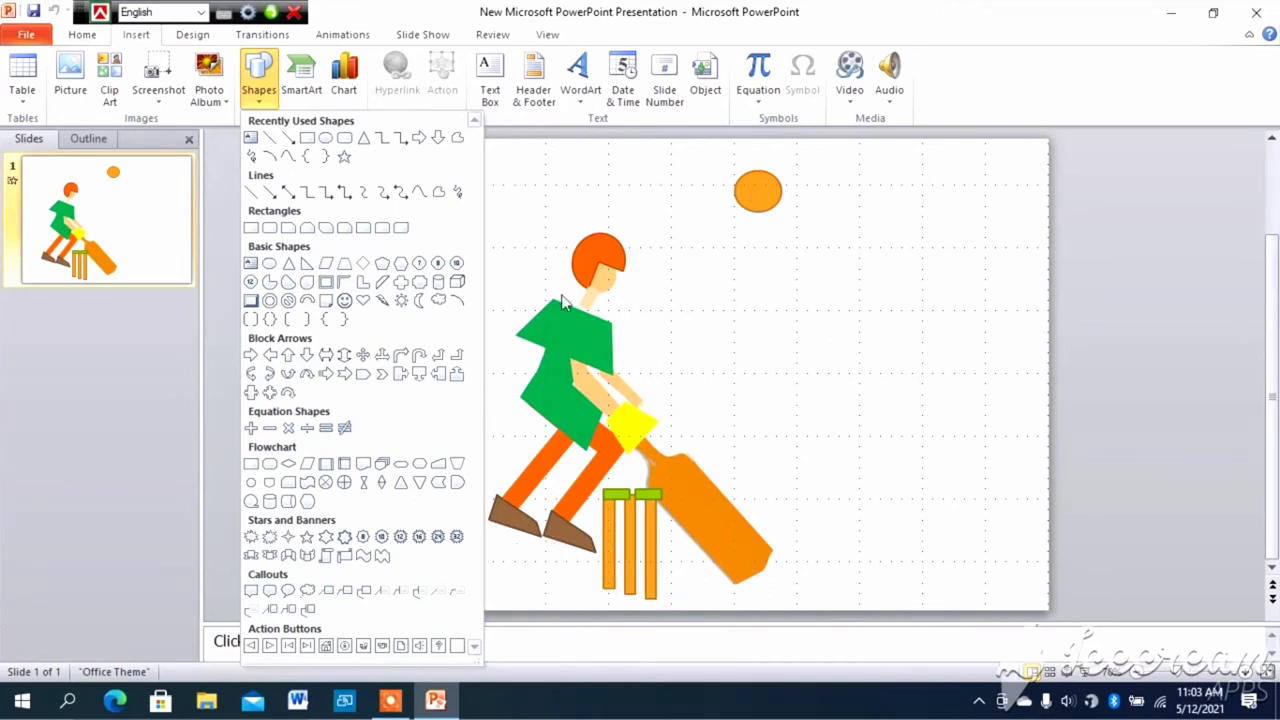
mouse_move(528, 473)
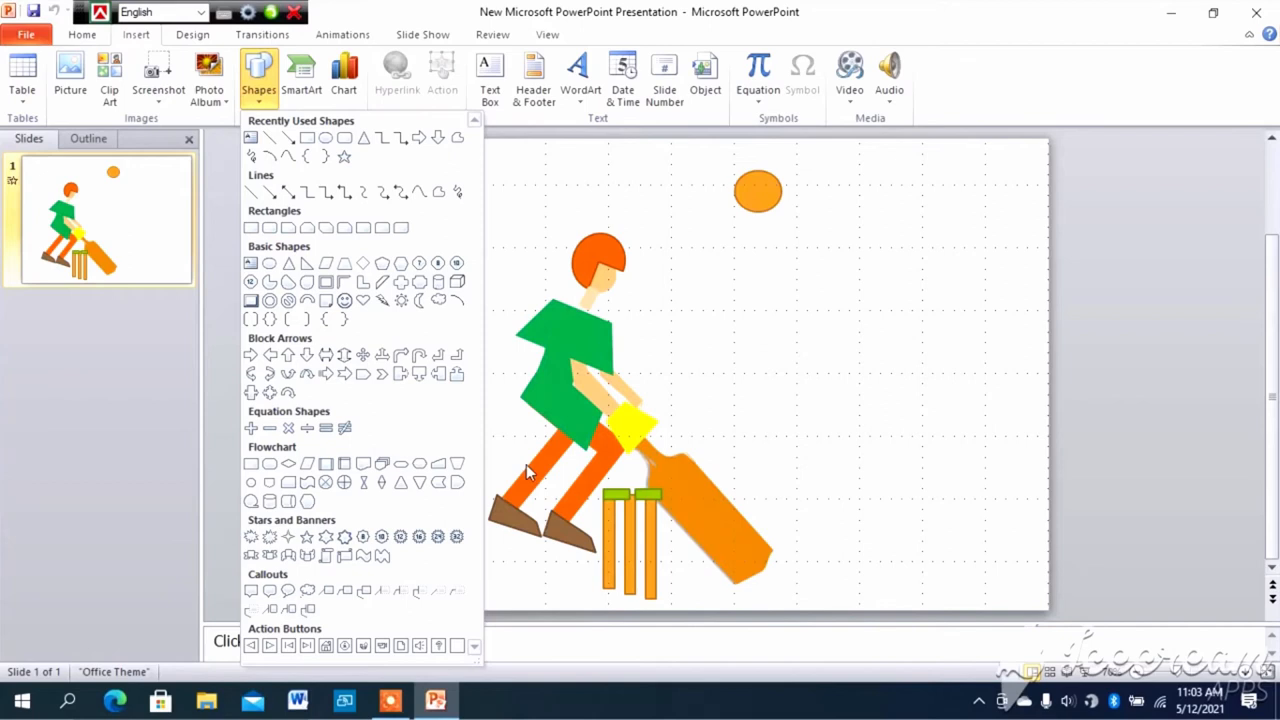
mouse_move(748, 404)
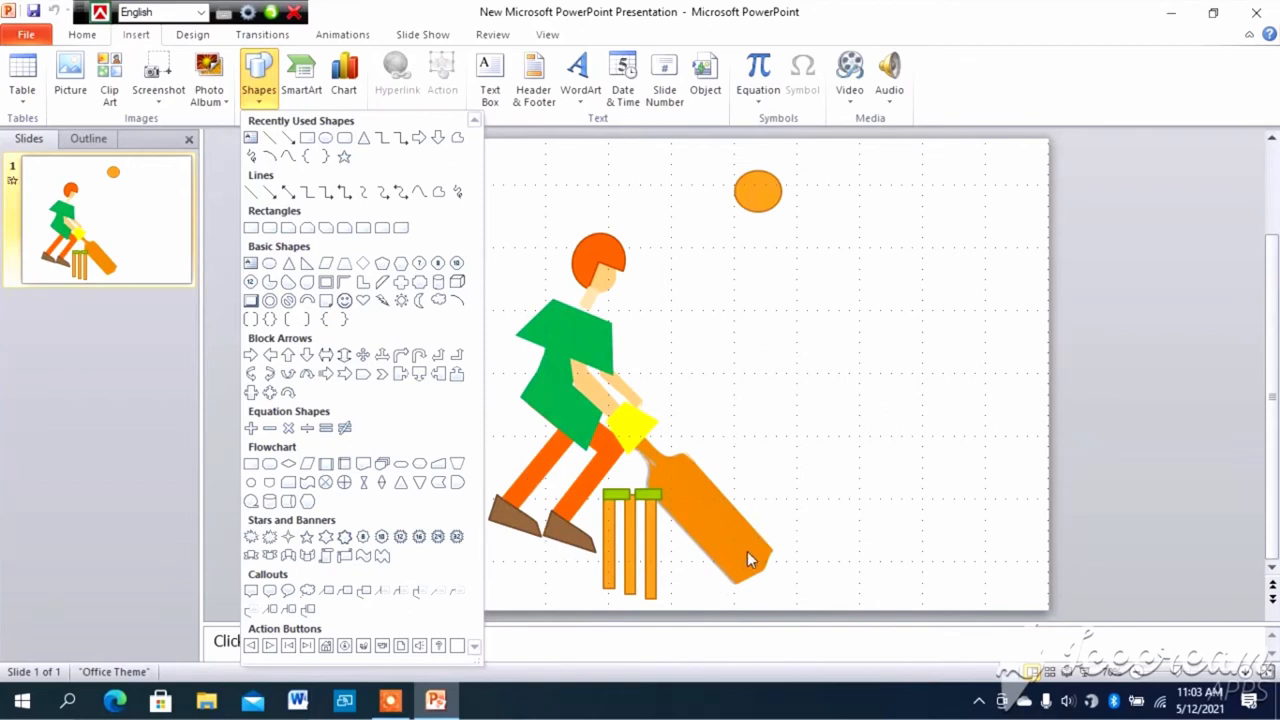
mouse_move(735, 570)
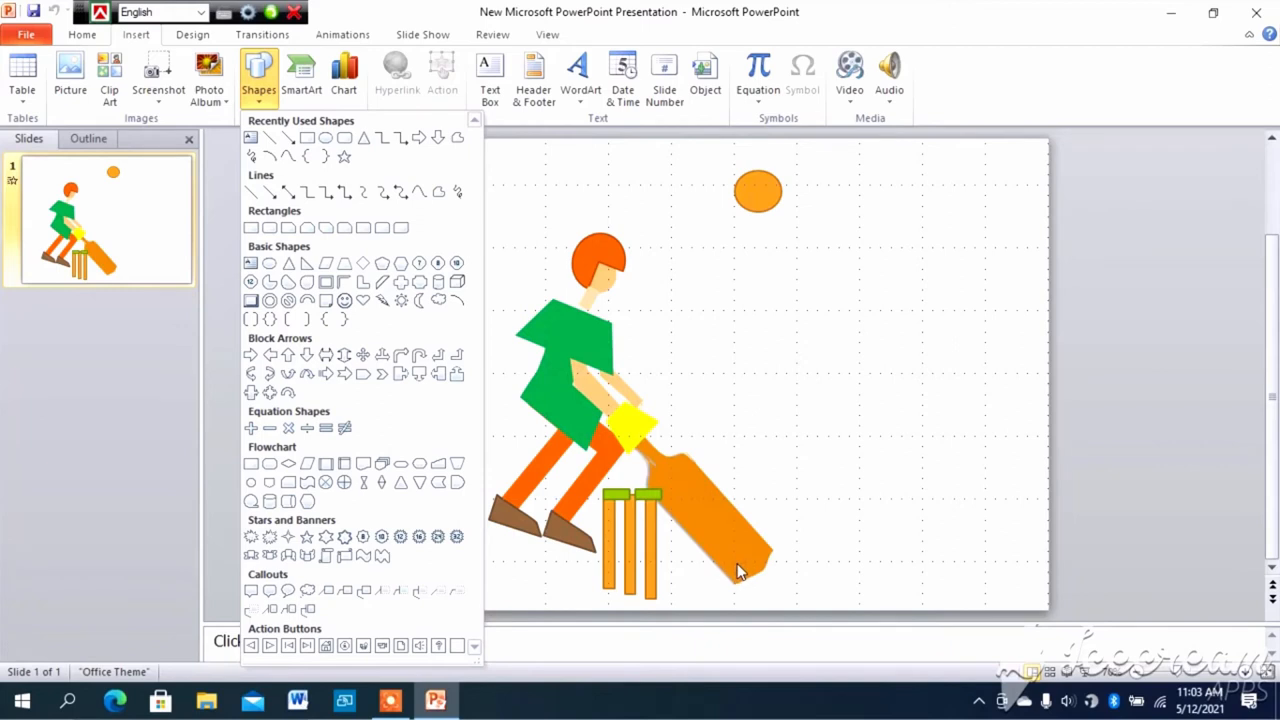
mouse_move(700, 429)
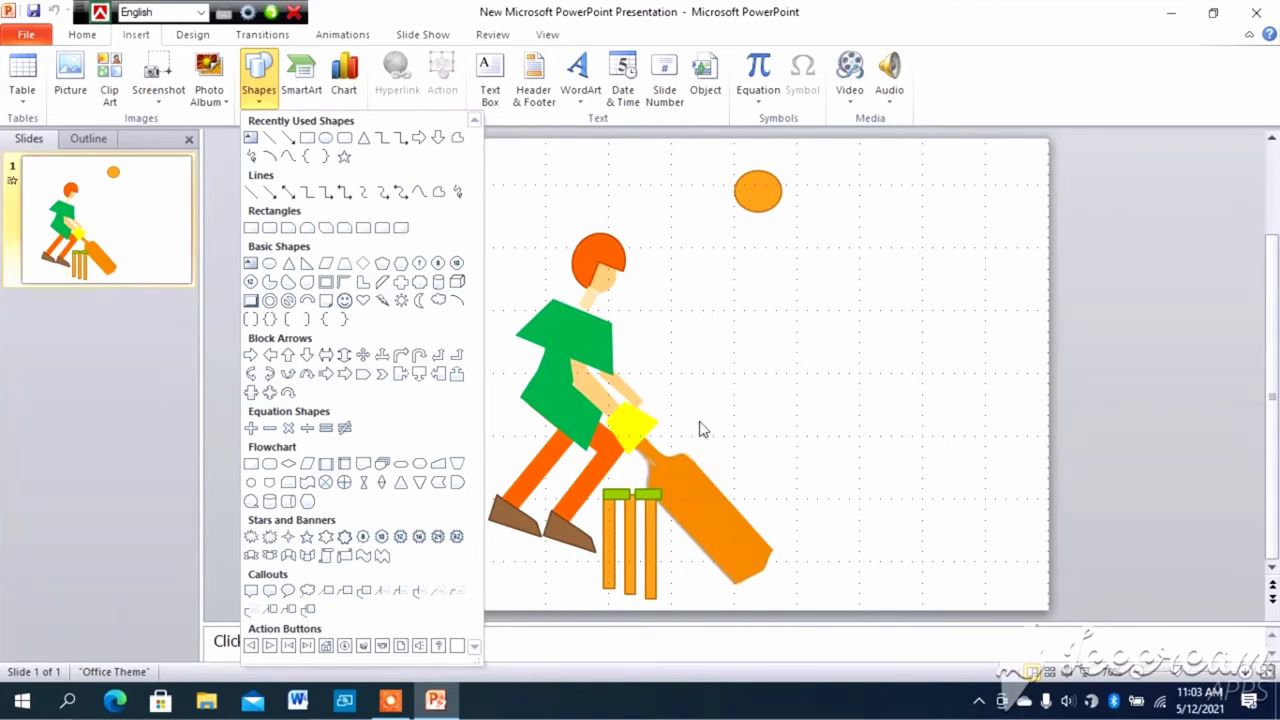
mouse_move(585, 411)
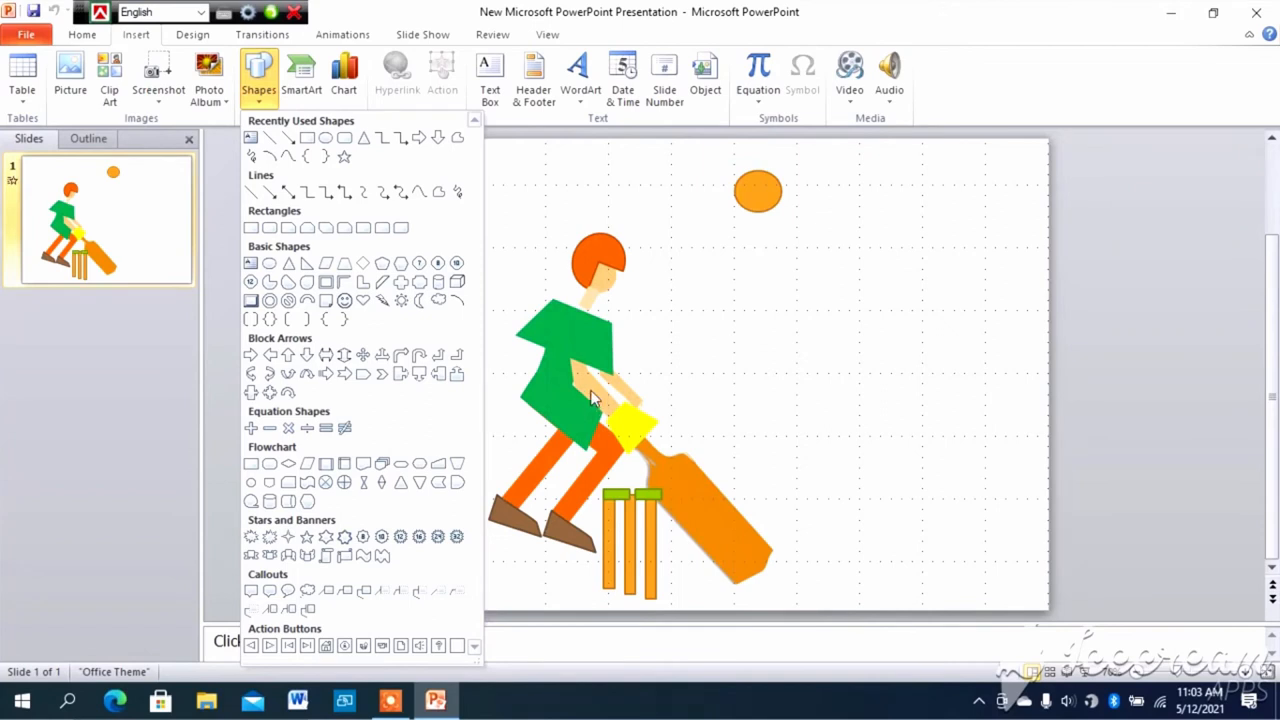
mouse_move(592, 393)
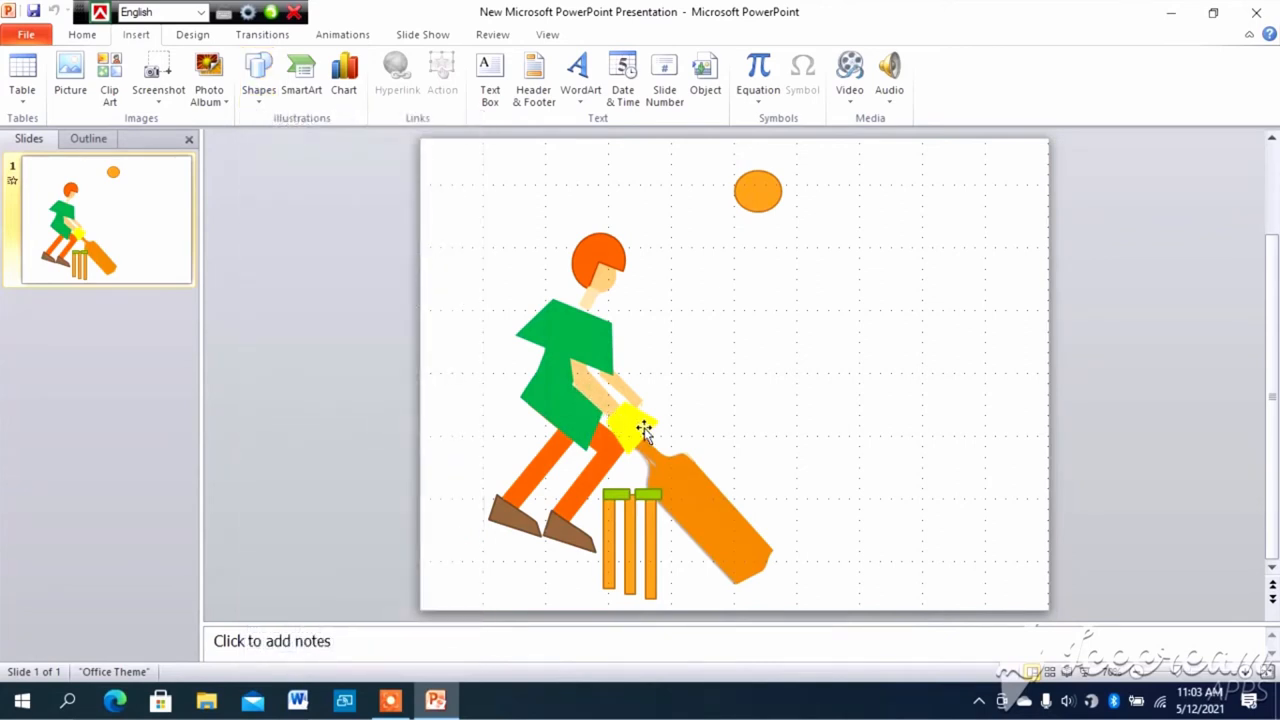
mouse_move(698, 505)
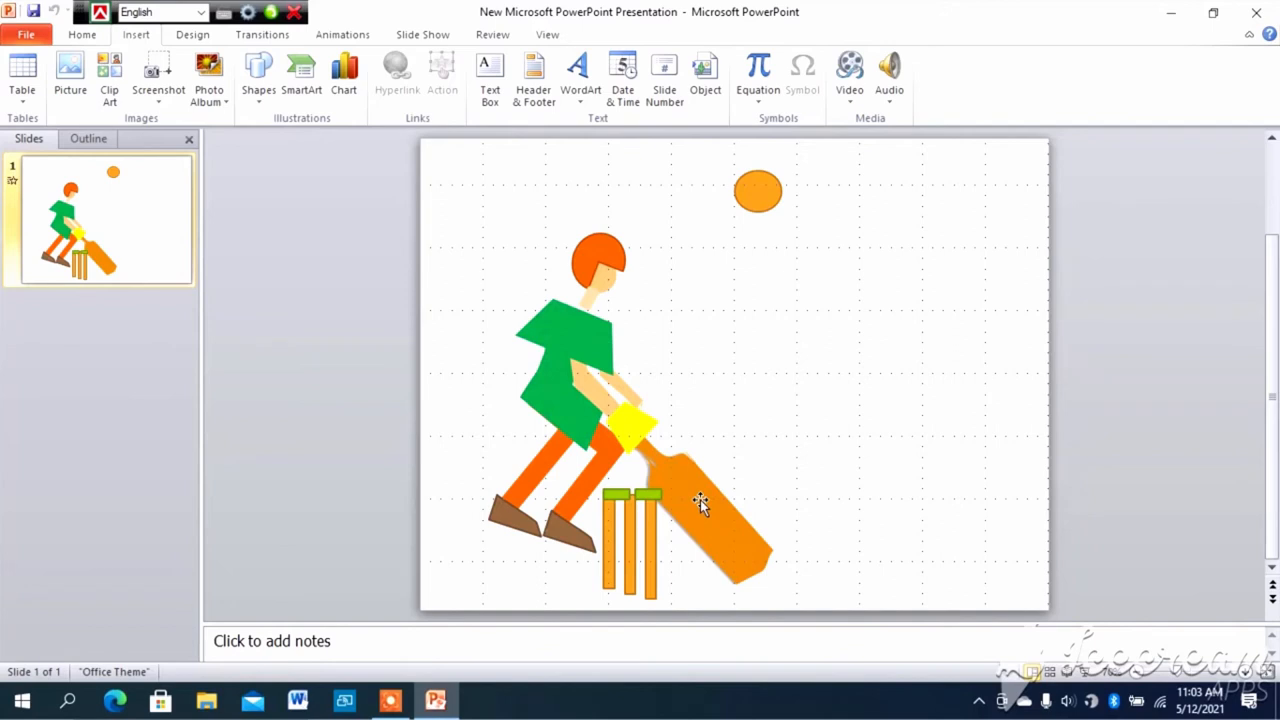
mouse_move(607, 407)
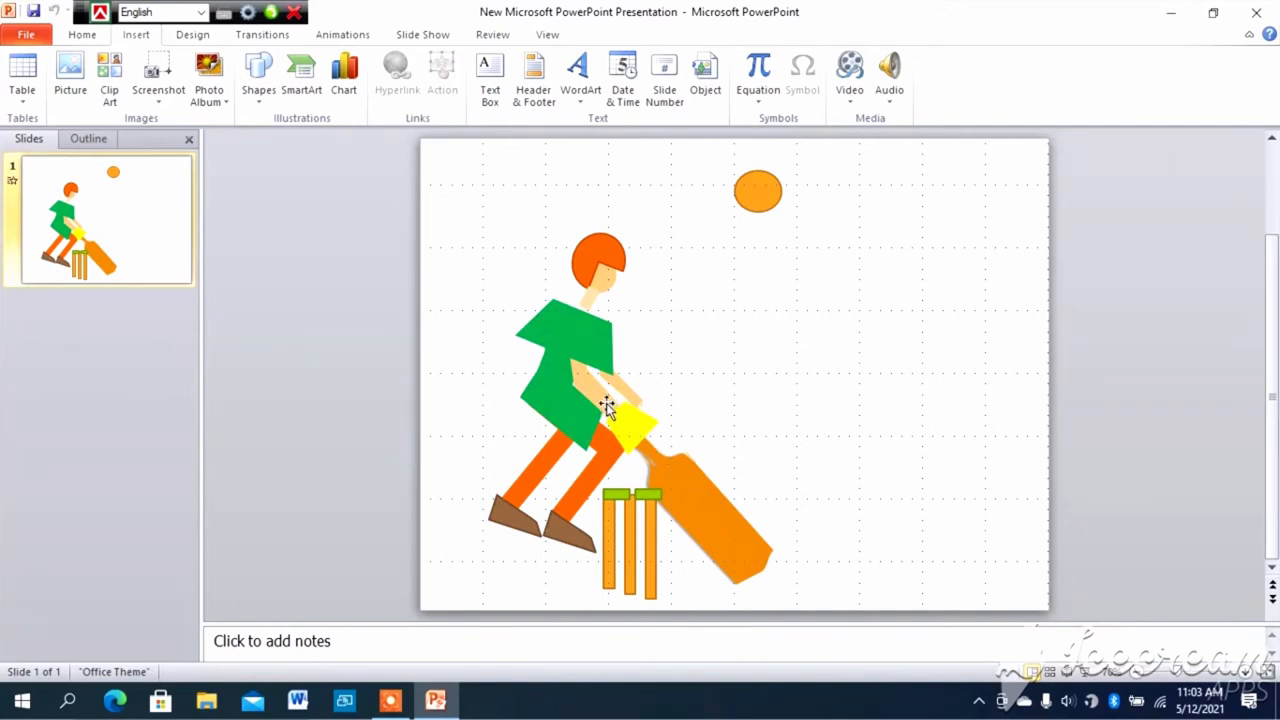
mouse_move(600, 425)
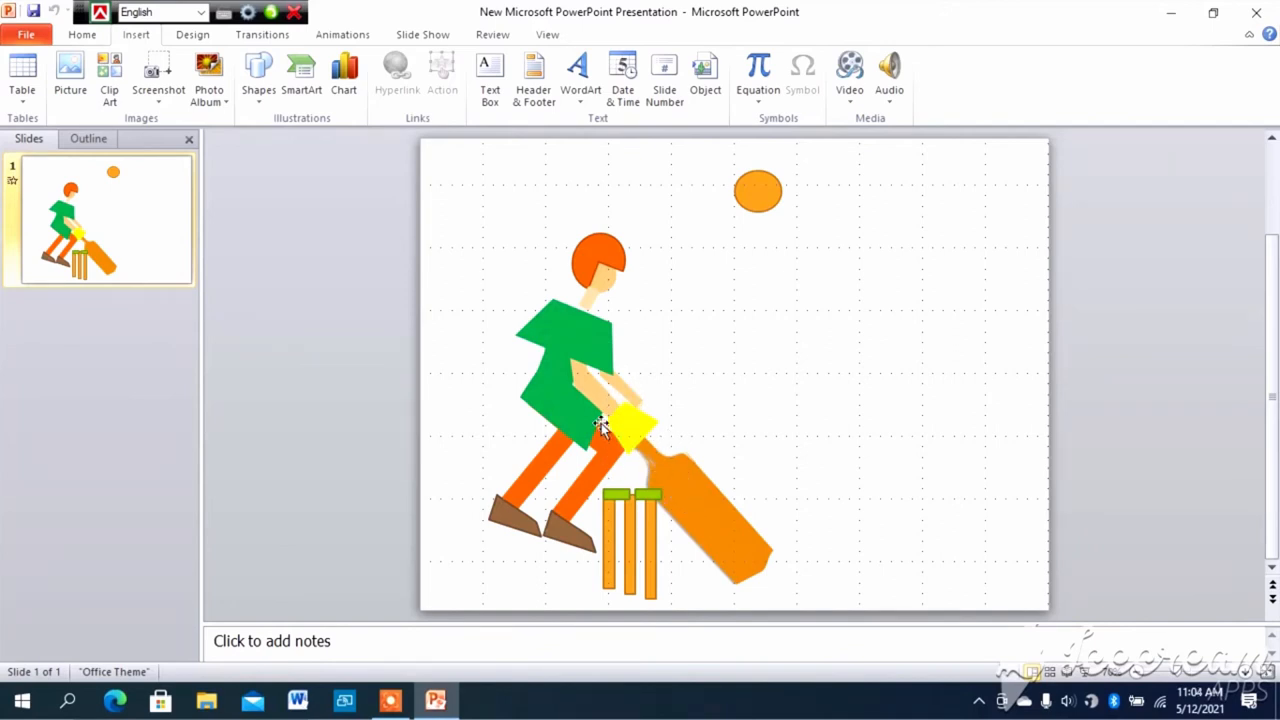
Select the arm-and-bat group on the right of the slide
click(600, 425)
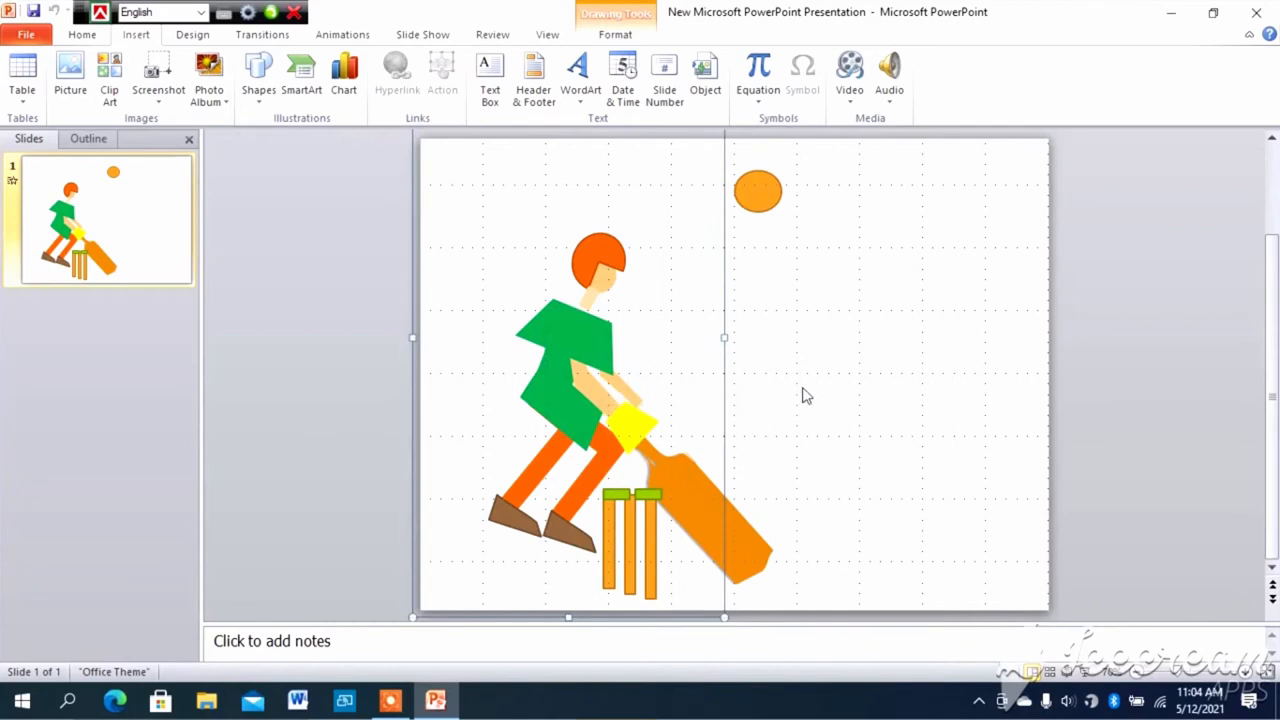
mouse_move(839, 405)
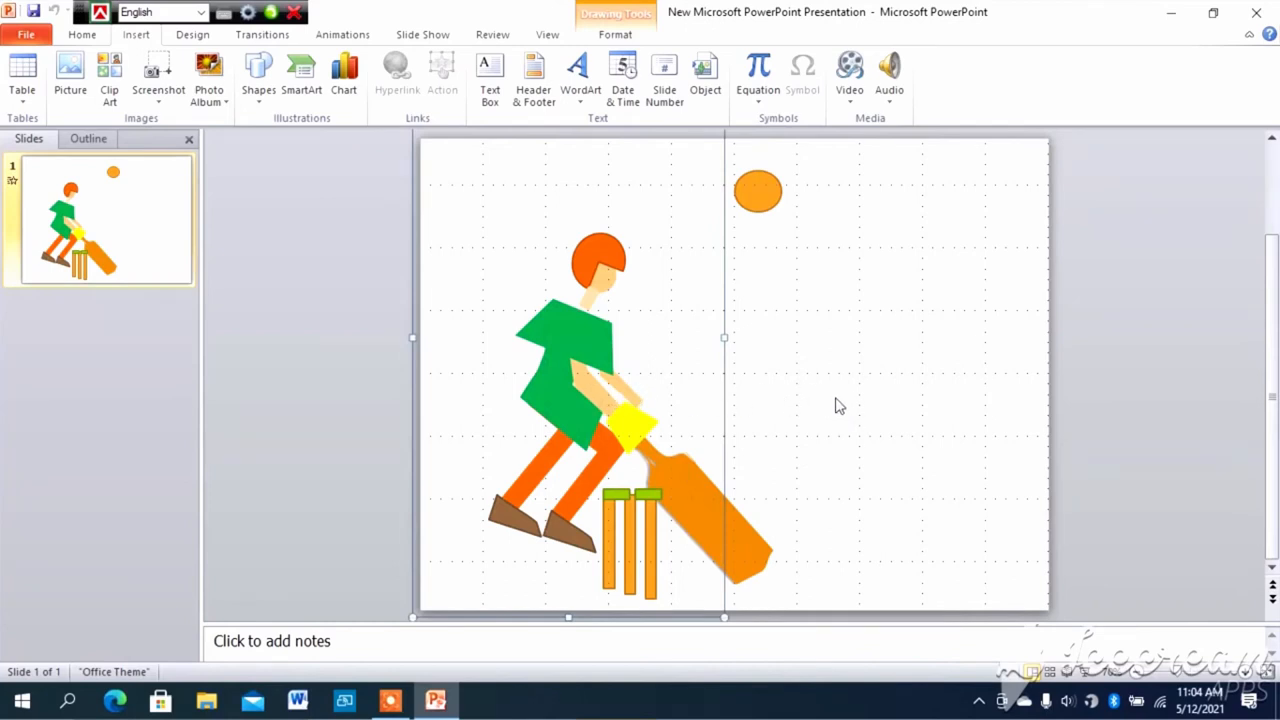
mouse_move(835, 413)
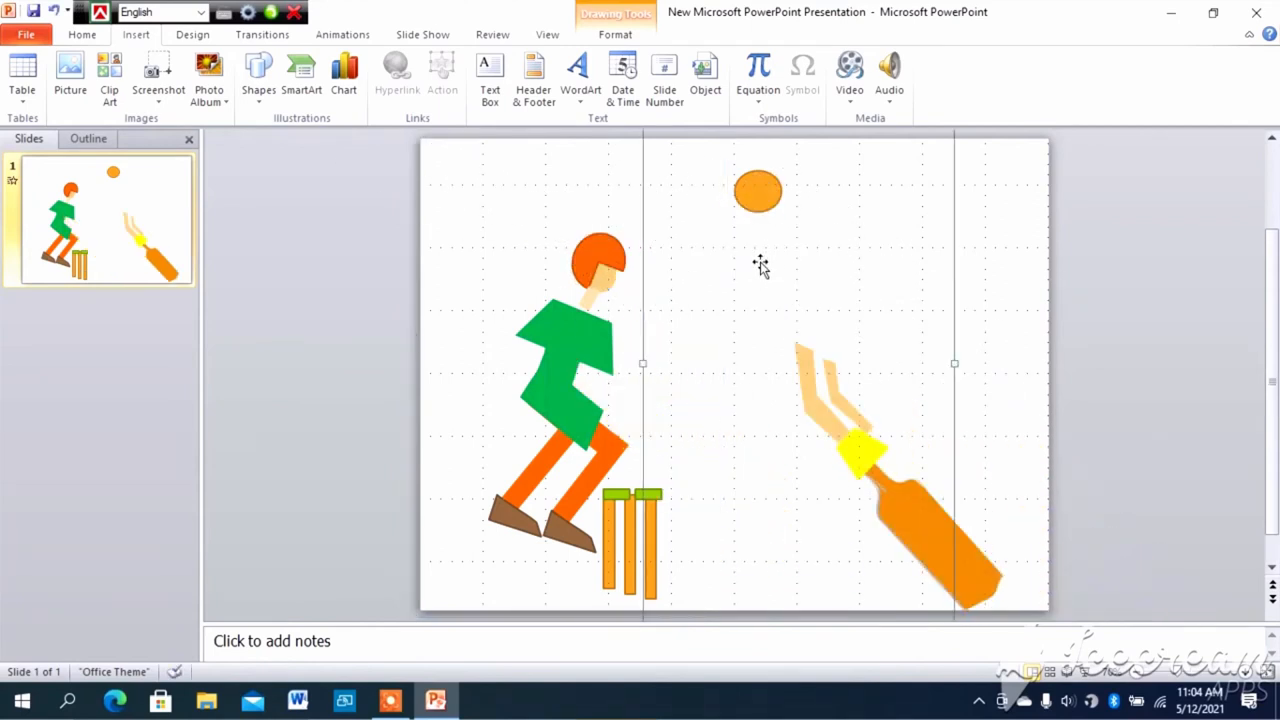
mouse_move(793, 323)
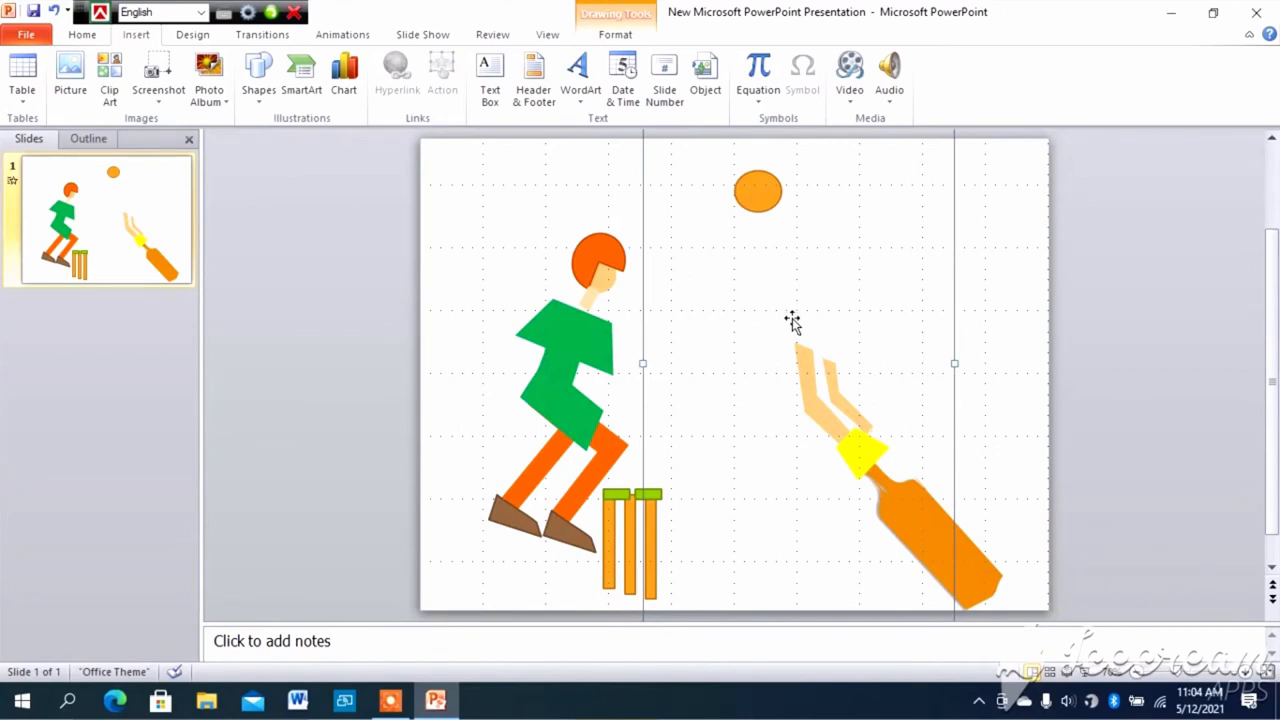
mouse_move(815, 375)
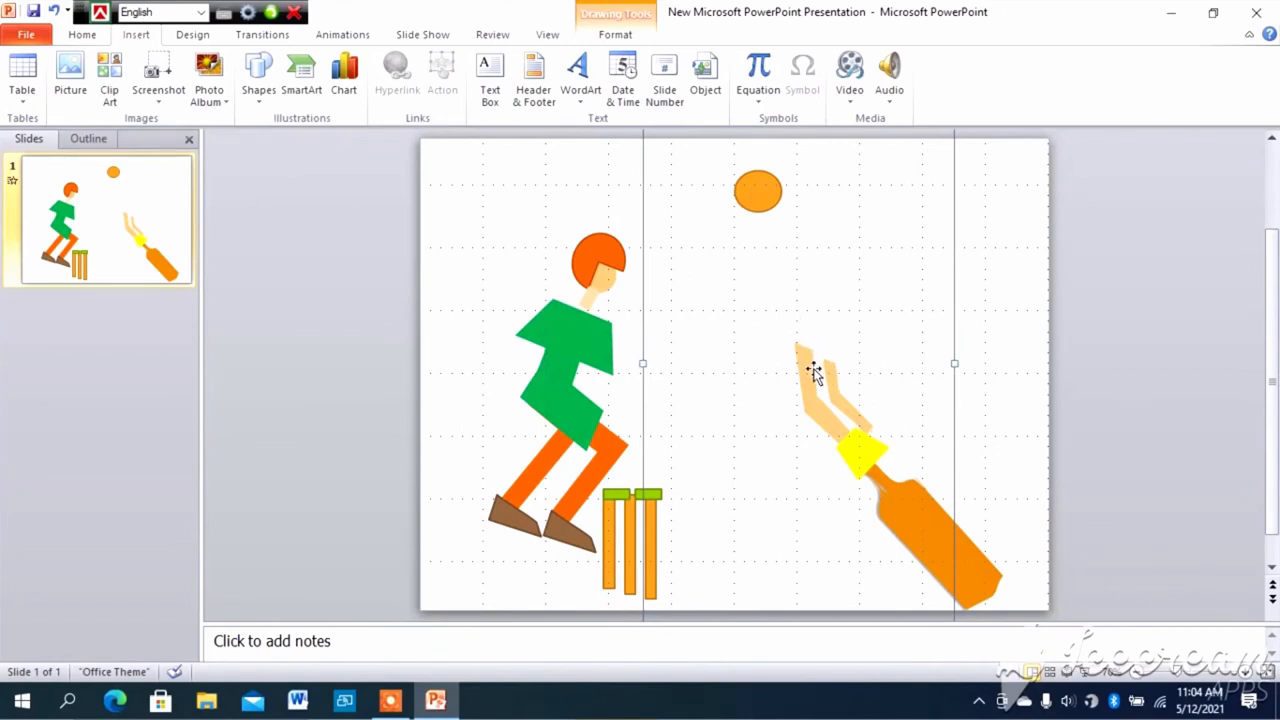
mouse_move(818, 400)
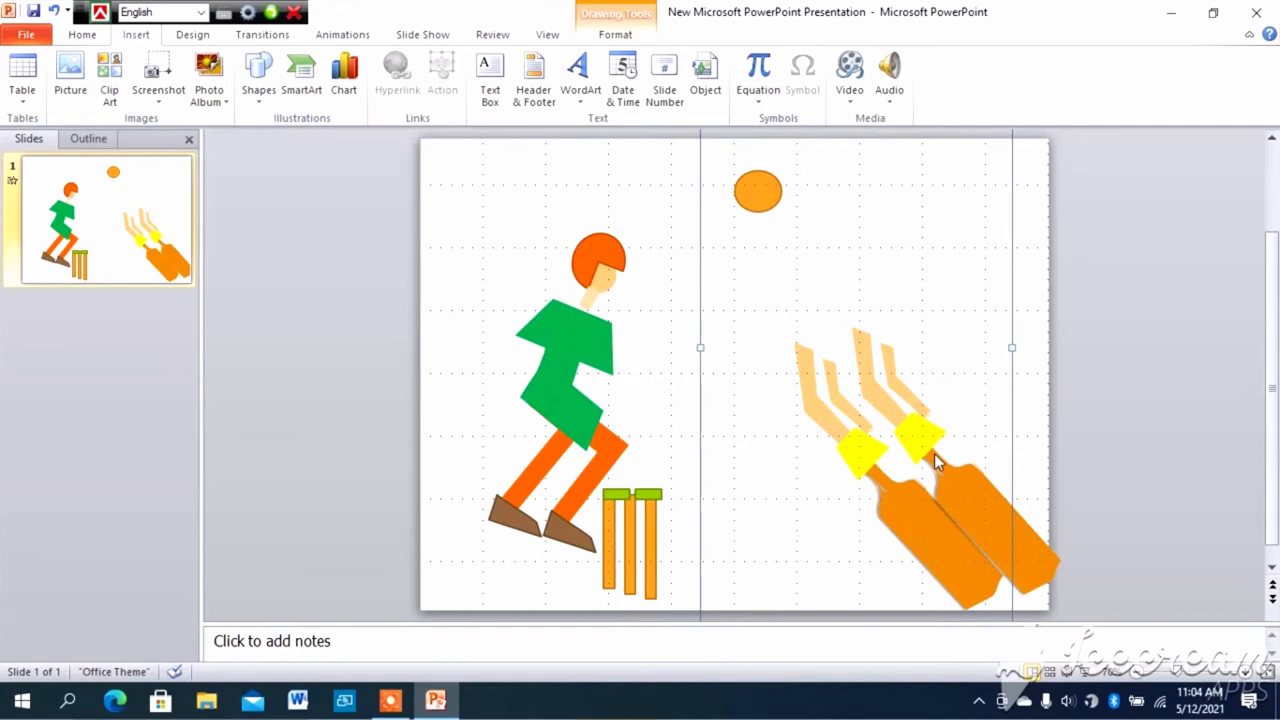
mouse_move(815, 348)
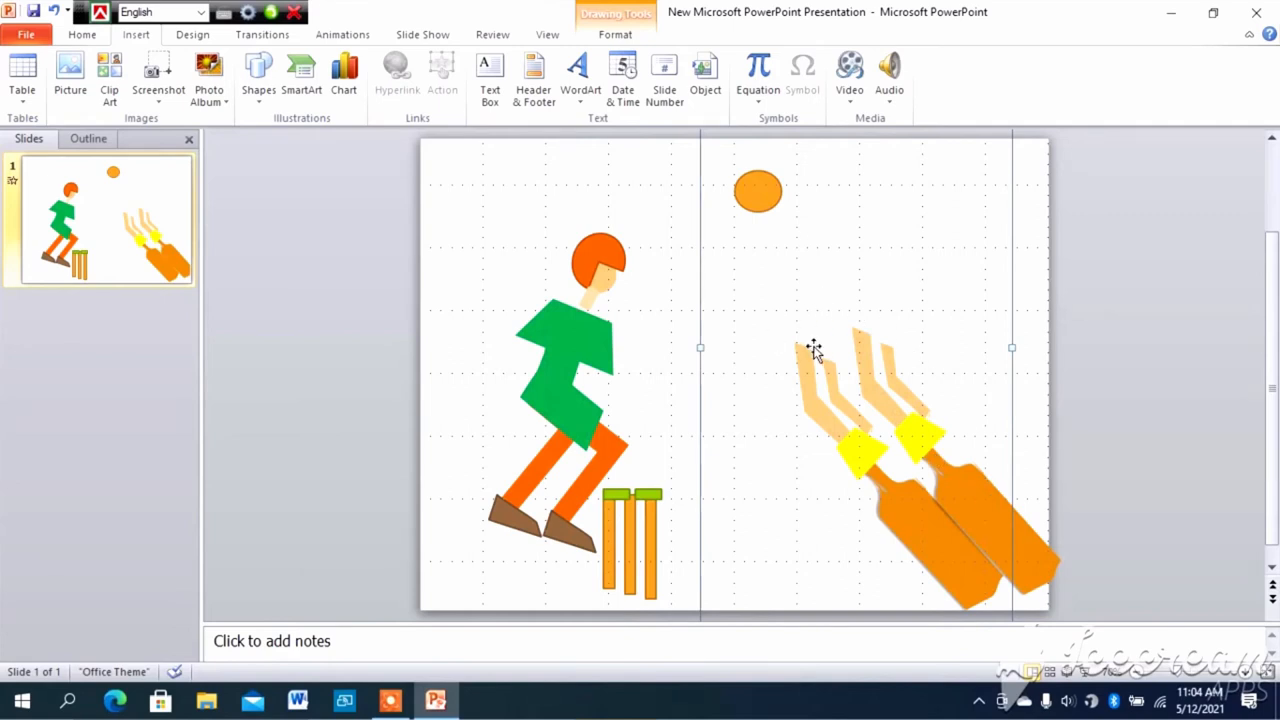
mouse_move(805, 340)
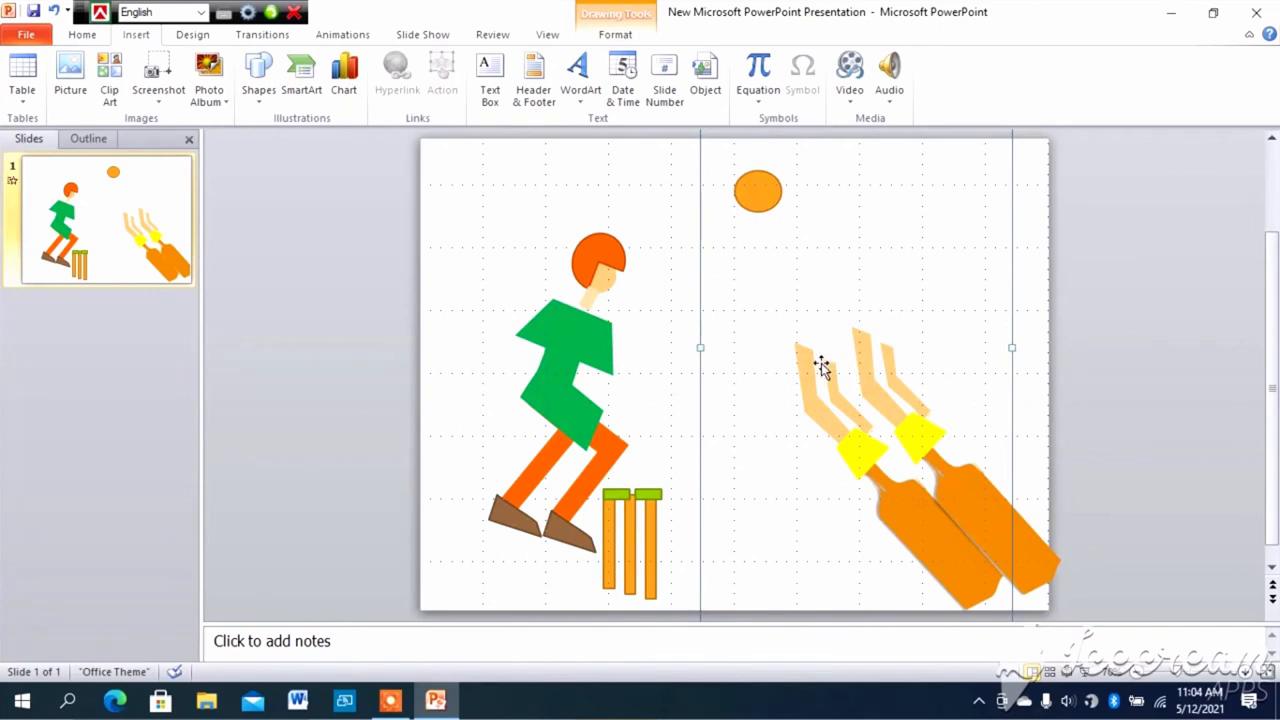
mouse_move(818, 368)
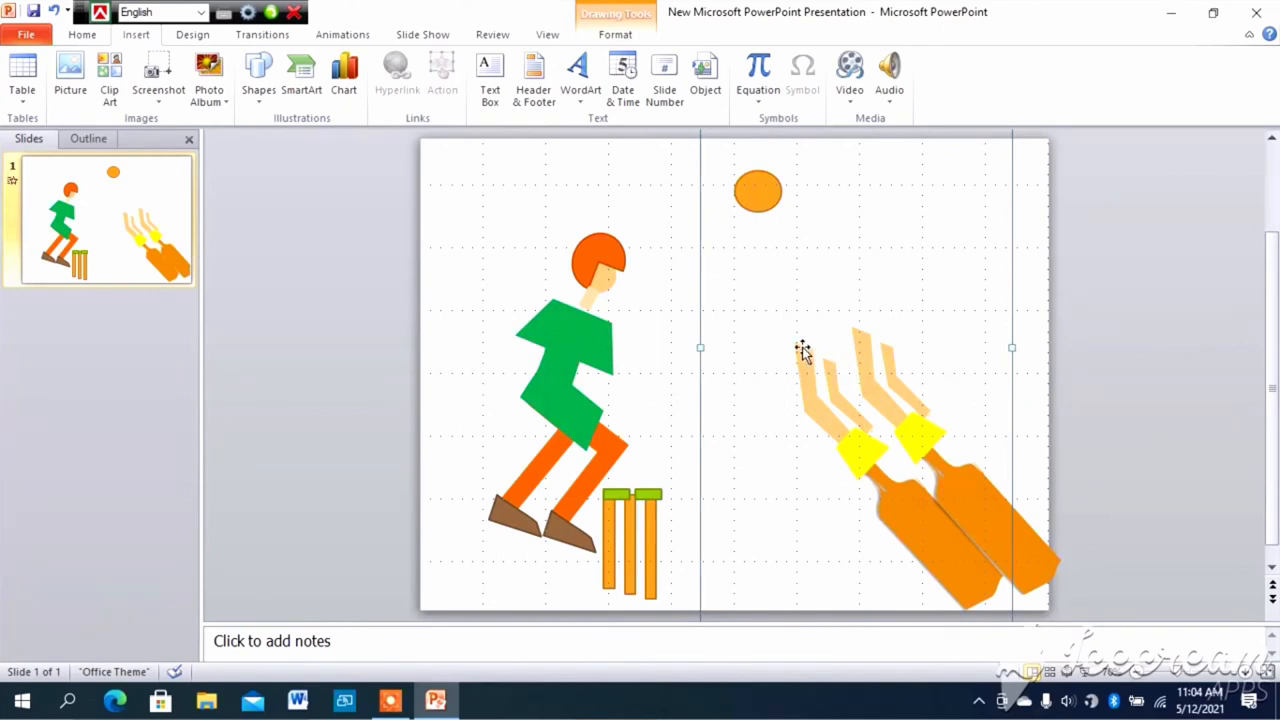
mouse_move(805, 355)
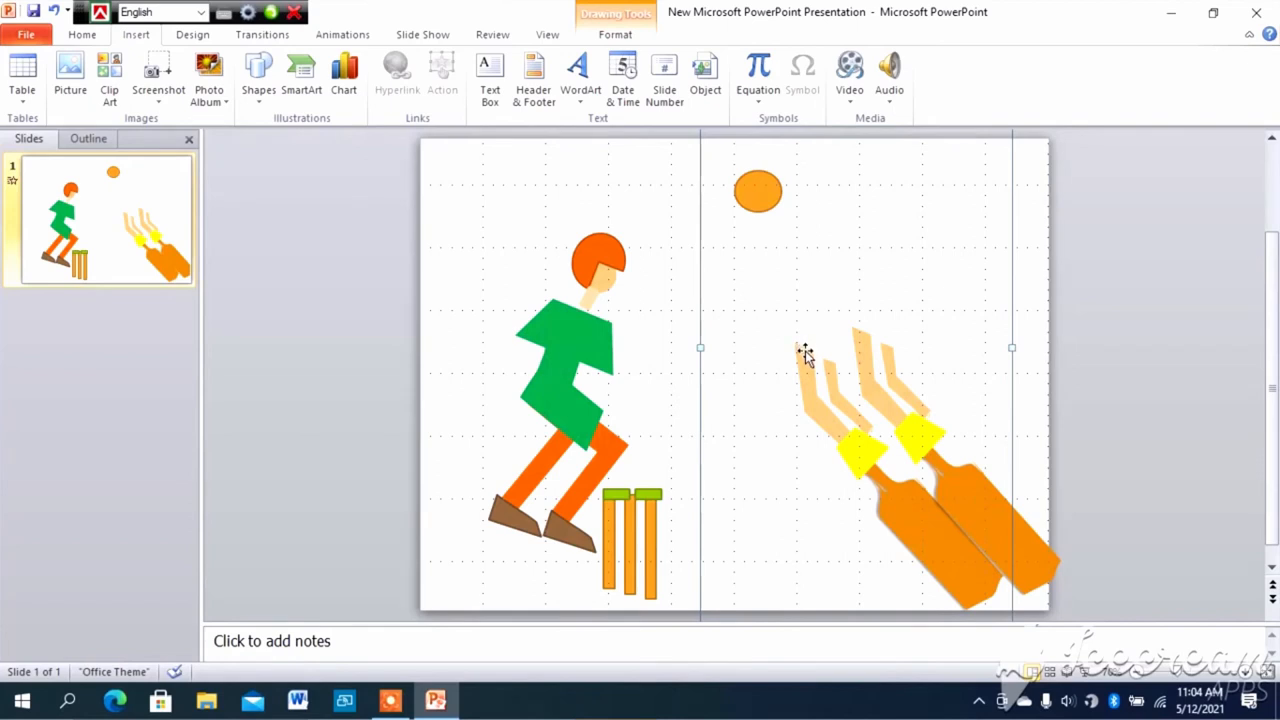
mouse_move(603, 337)
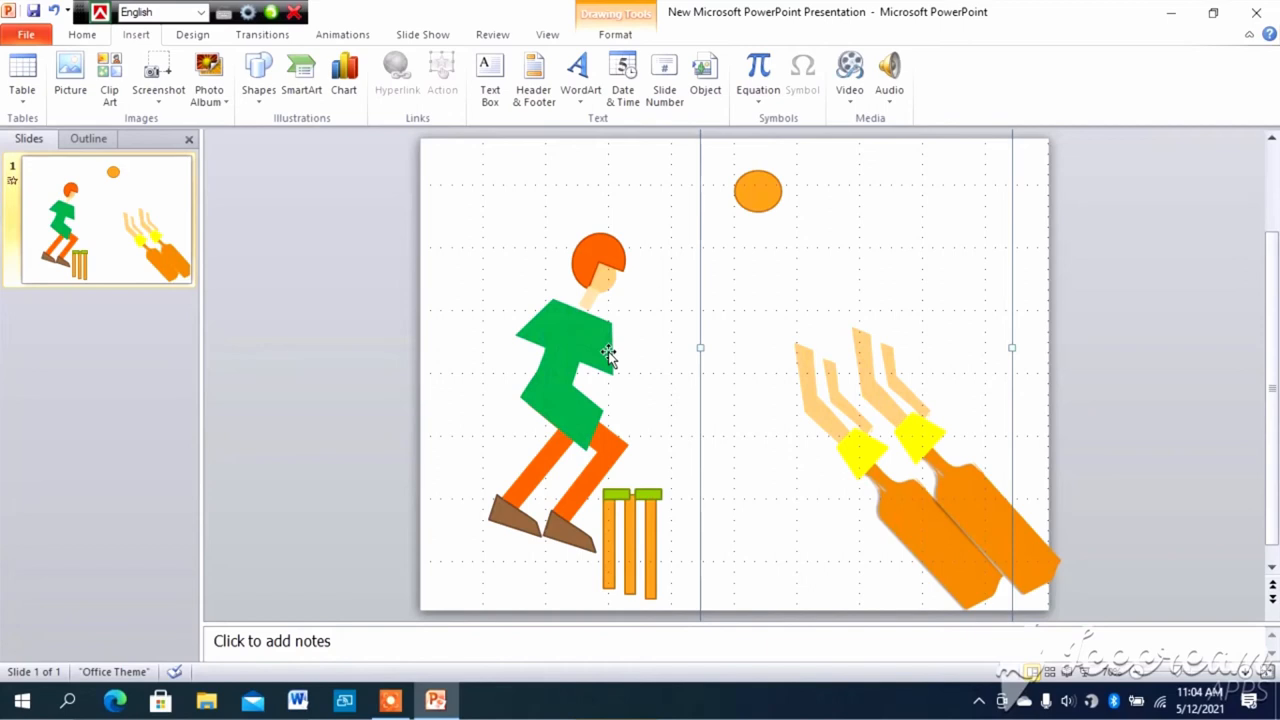
mouse_move(888, 380)
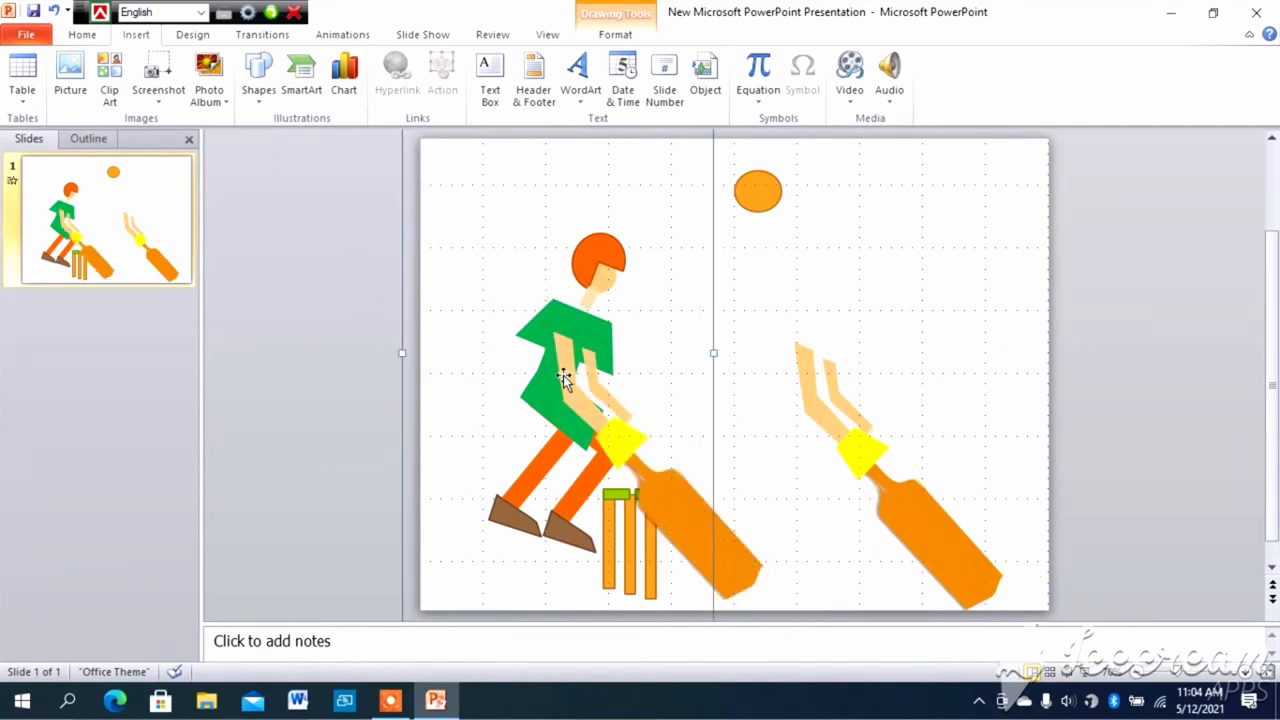
mouse_move(710, 550)
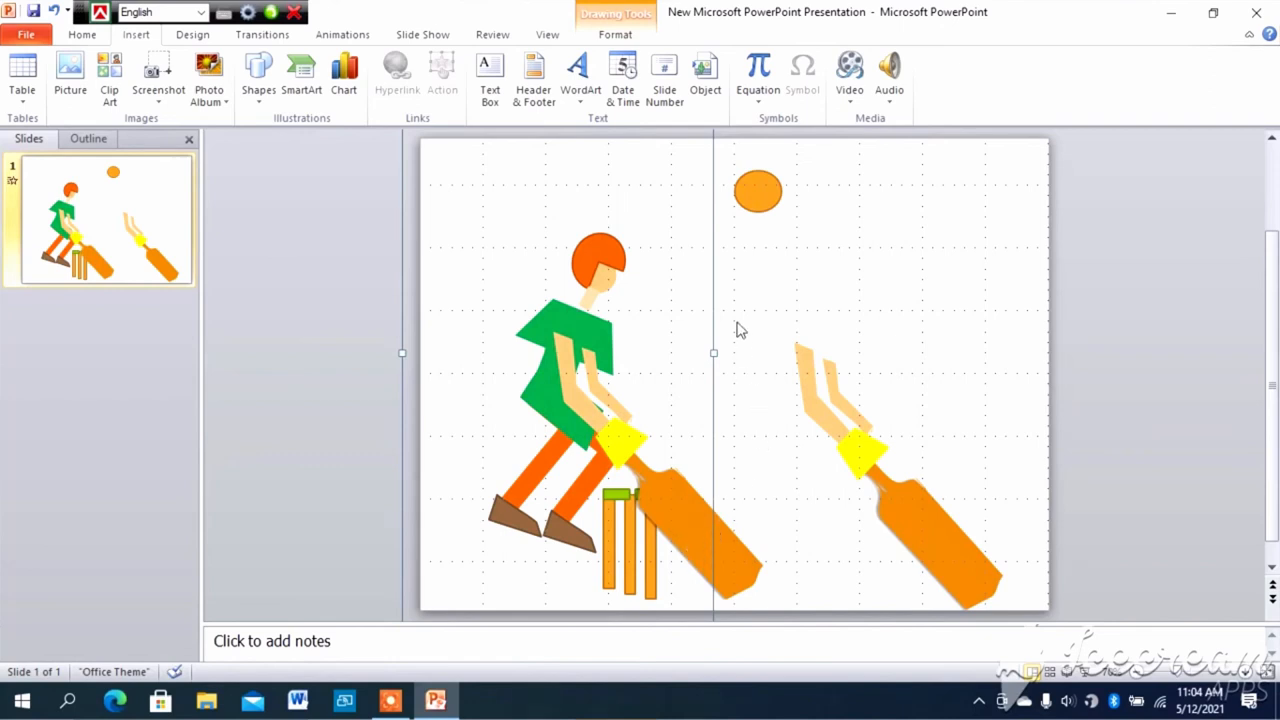
mouse_move(750, 231)
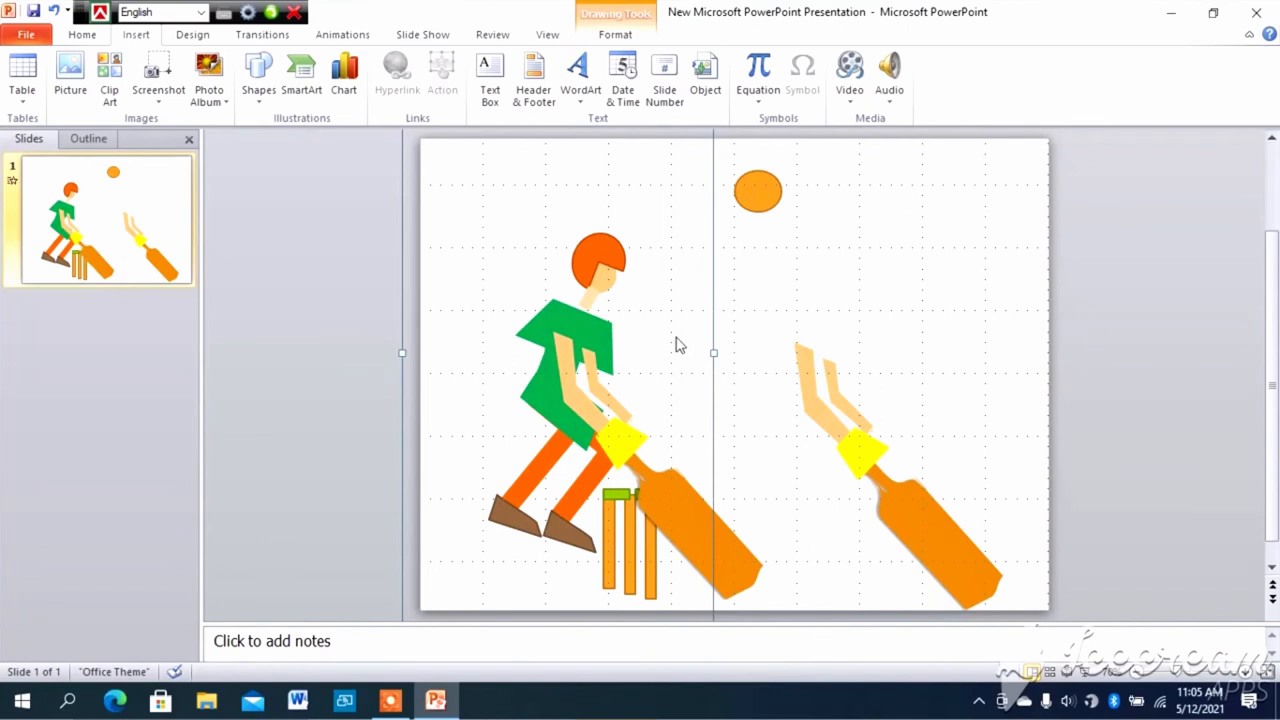
mouse_move(775, 388)
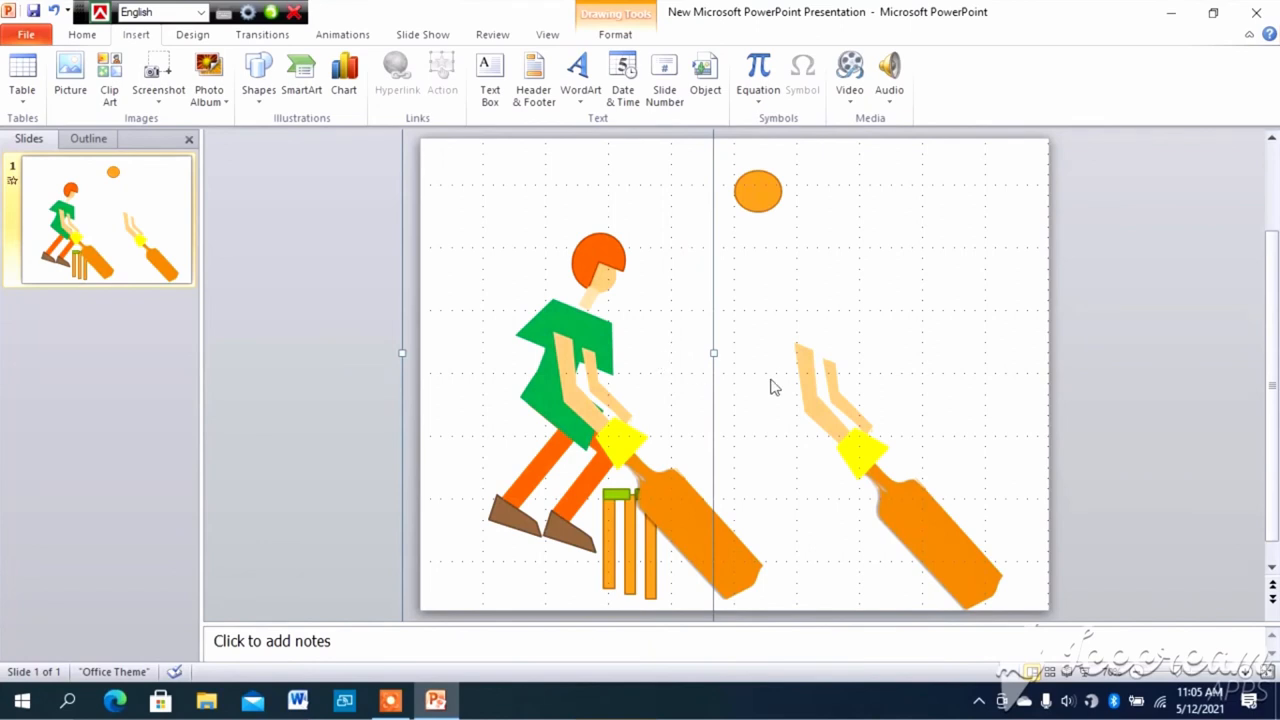
mouse_move(825, 412)
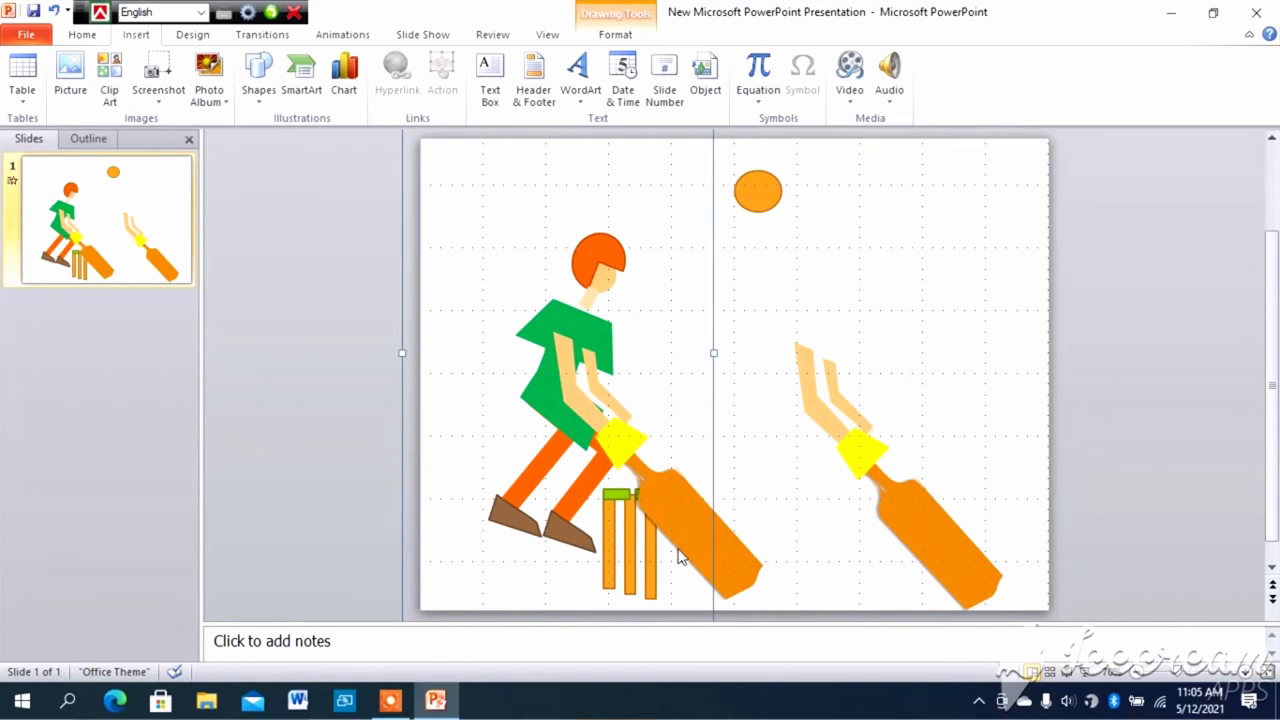
mouse_move(693, 548)
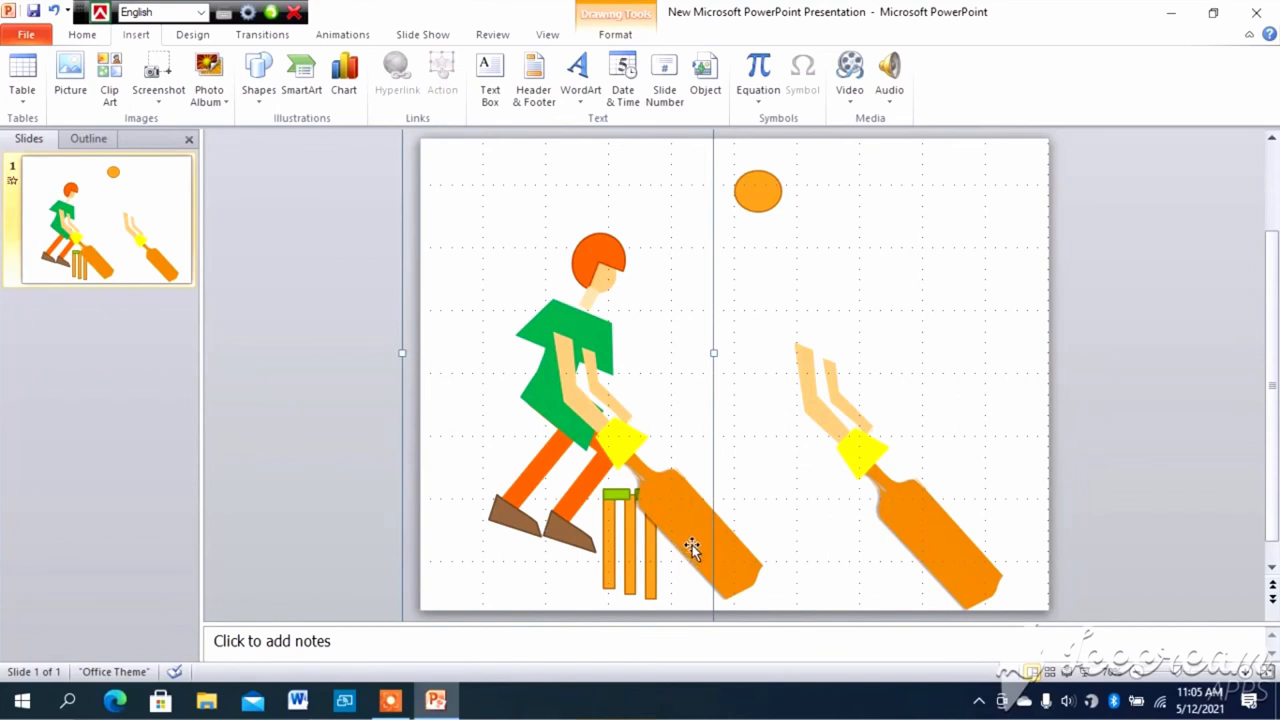
mouse_move(693, 527)
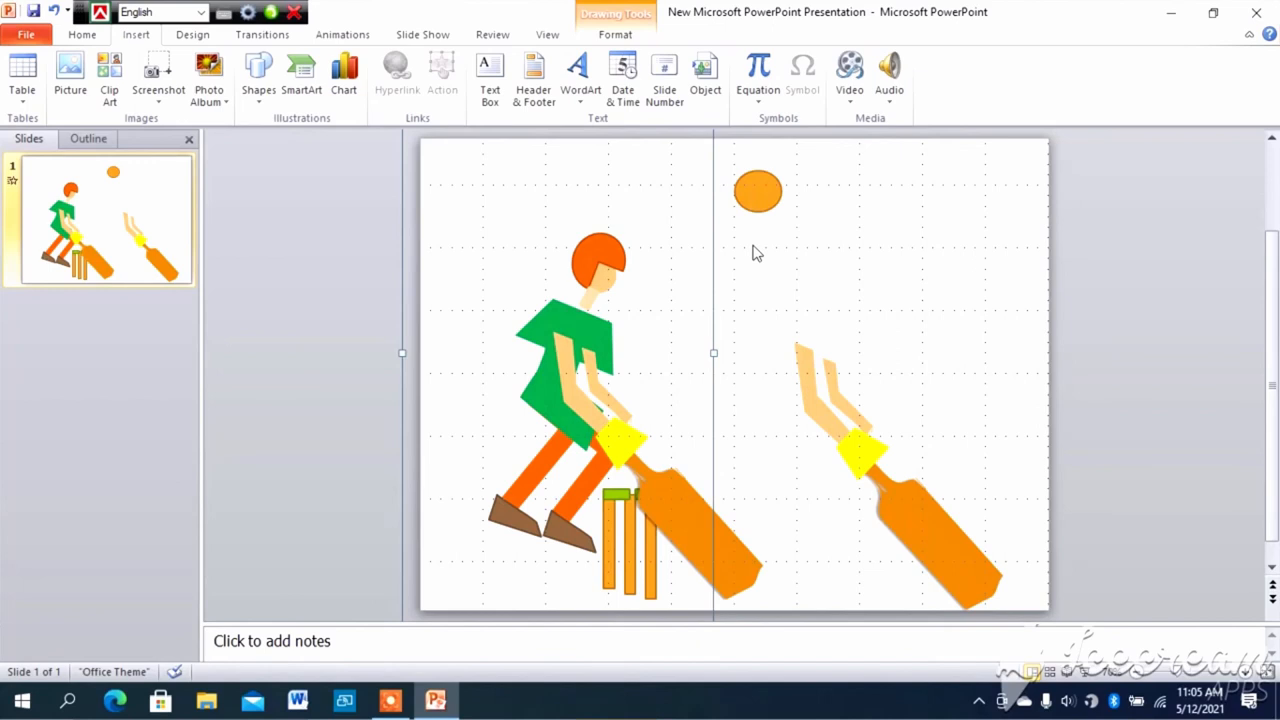
mouse_move(847, 236)
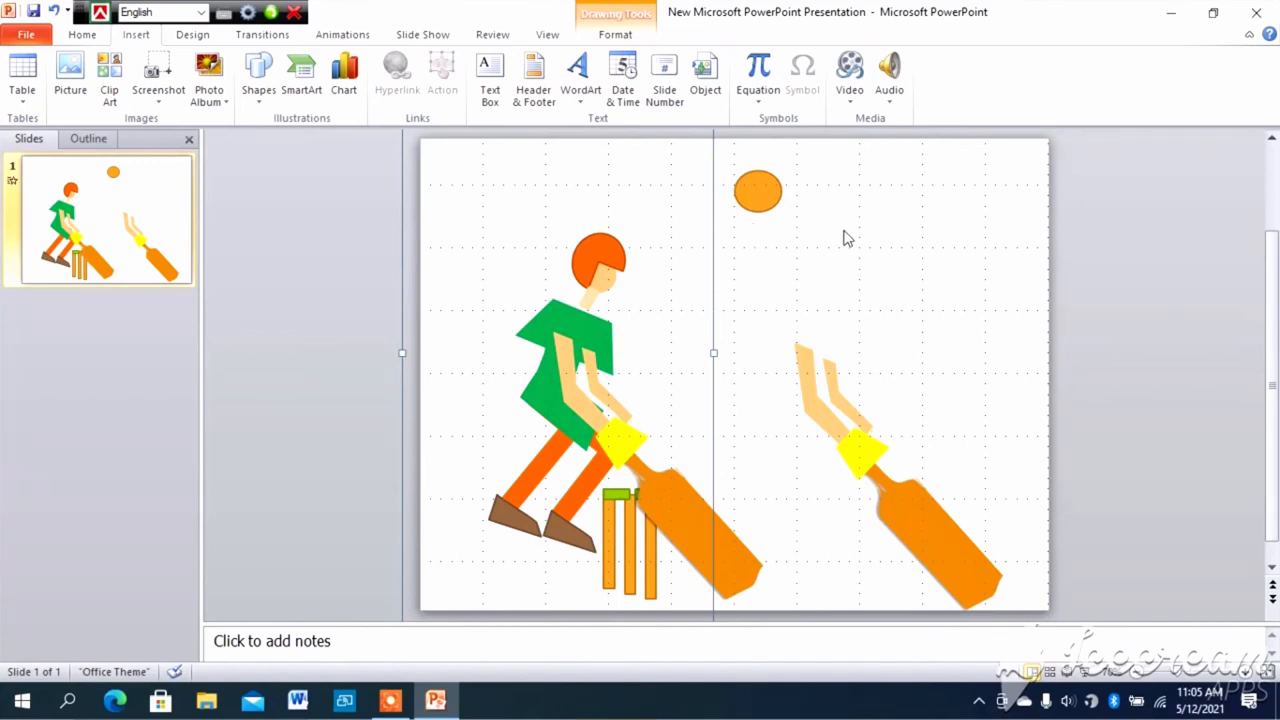
mouse_move(750, 568)
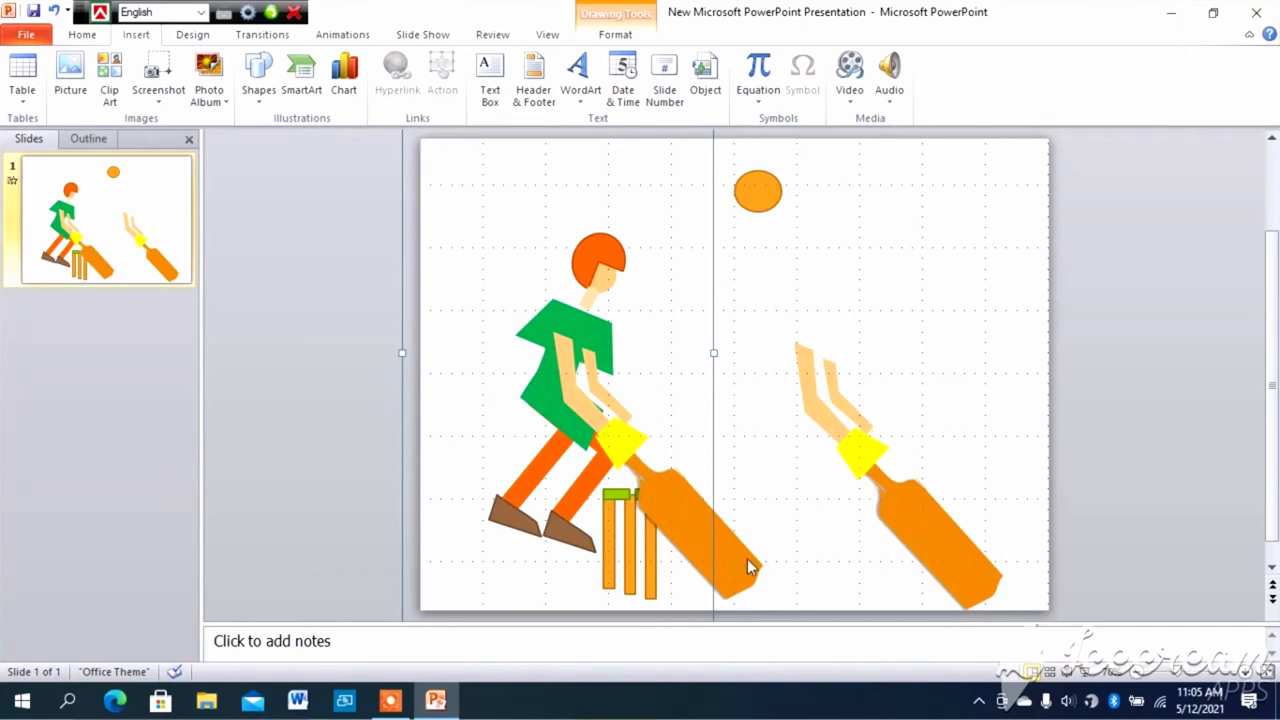
mouse_move(728, 292)
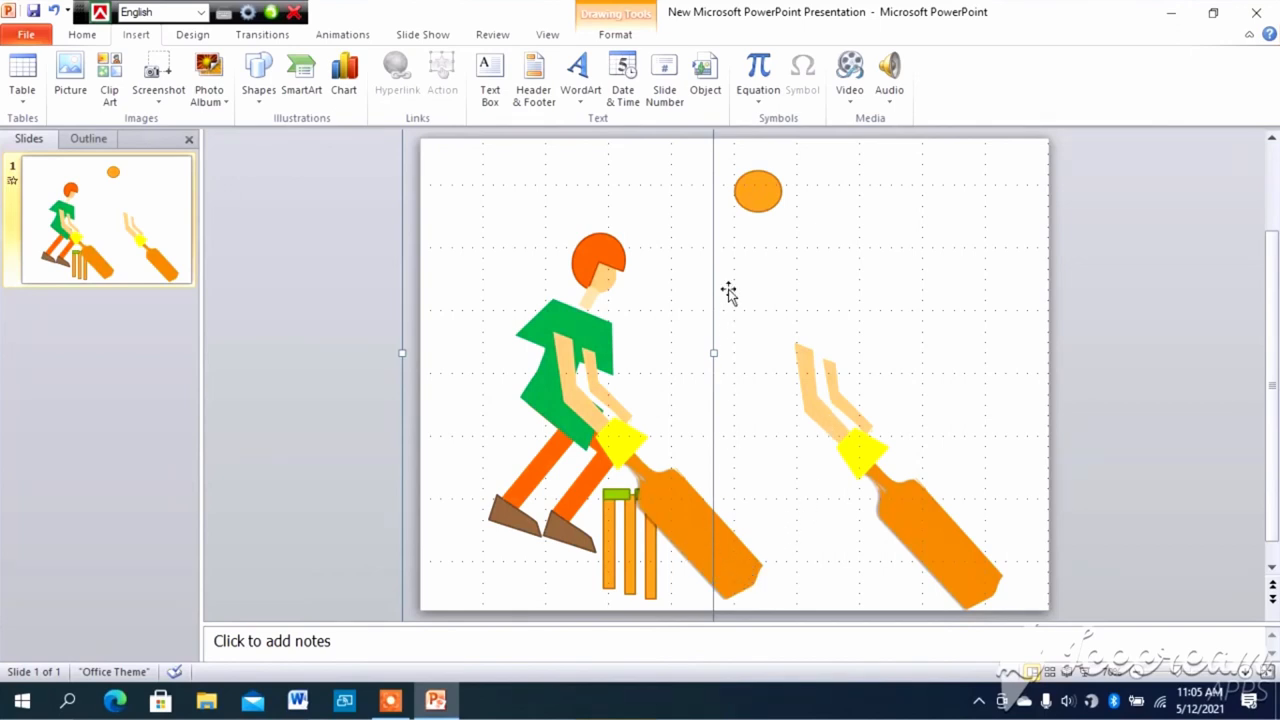
mouse_move(718, 543)
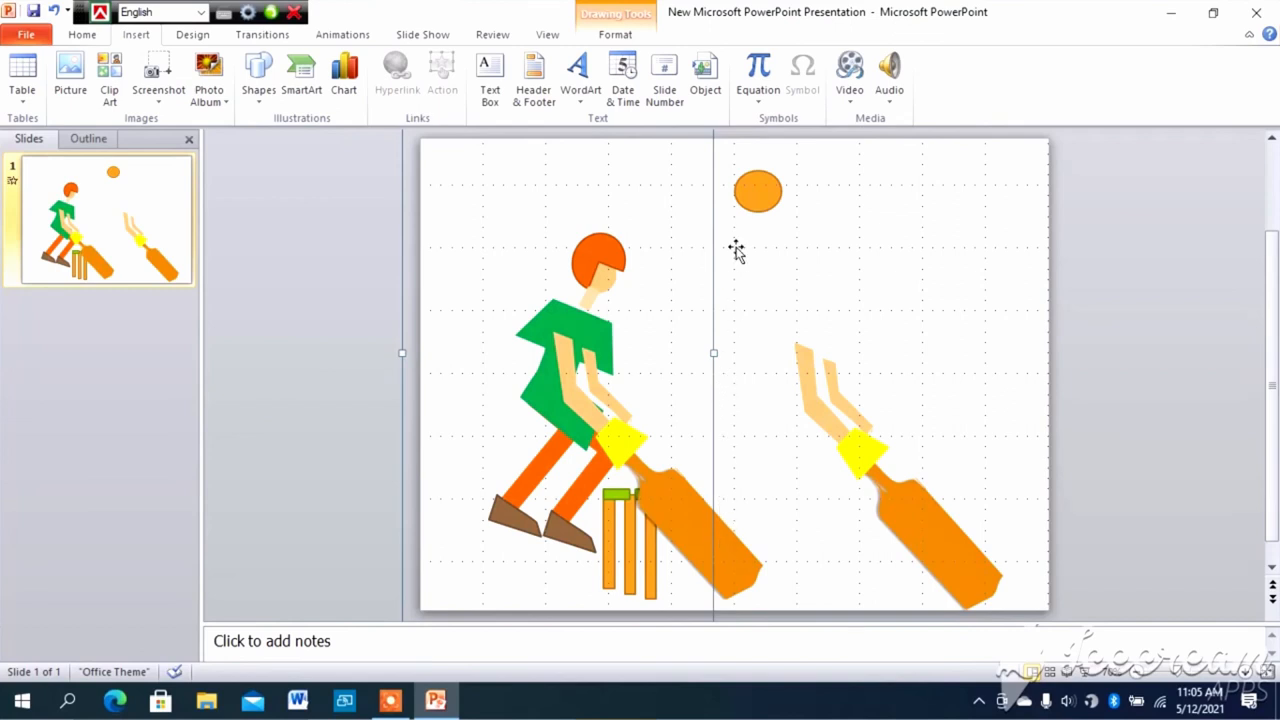
mouse_move(736, 250)
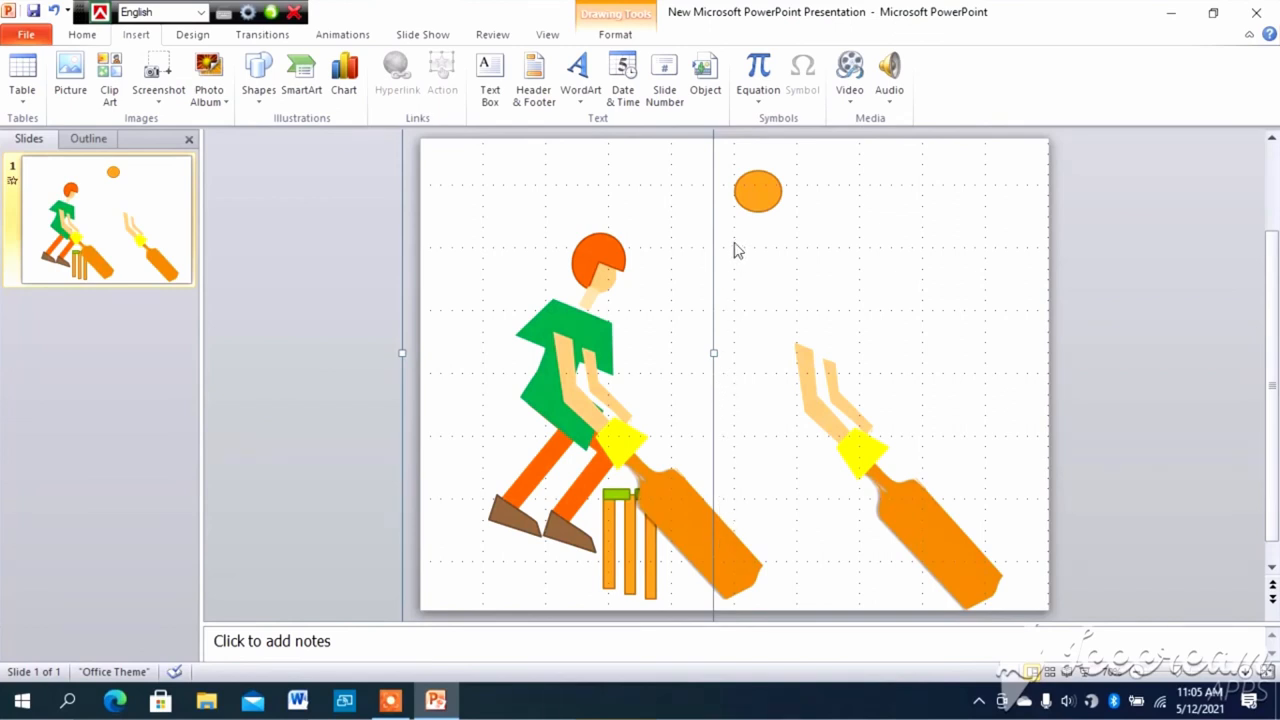
mouse_move(728, 238)
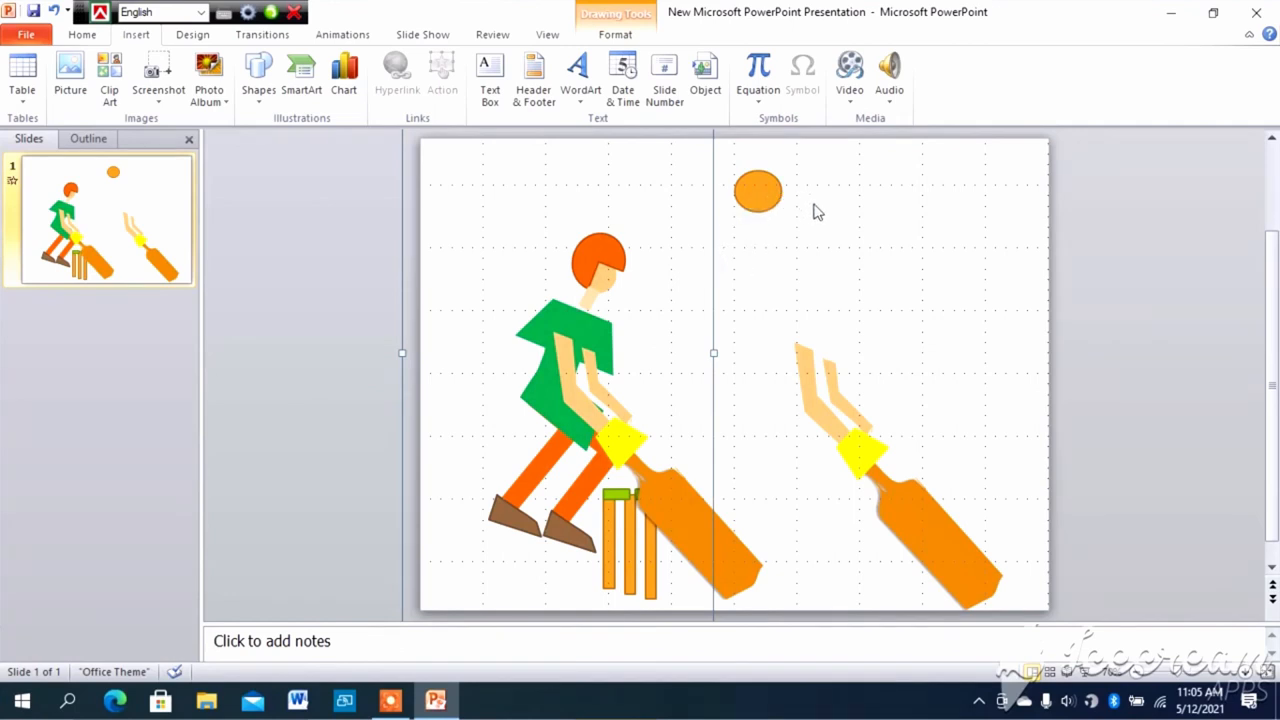
mouse_move(722, 357)
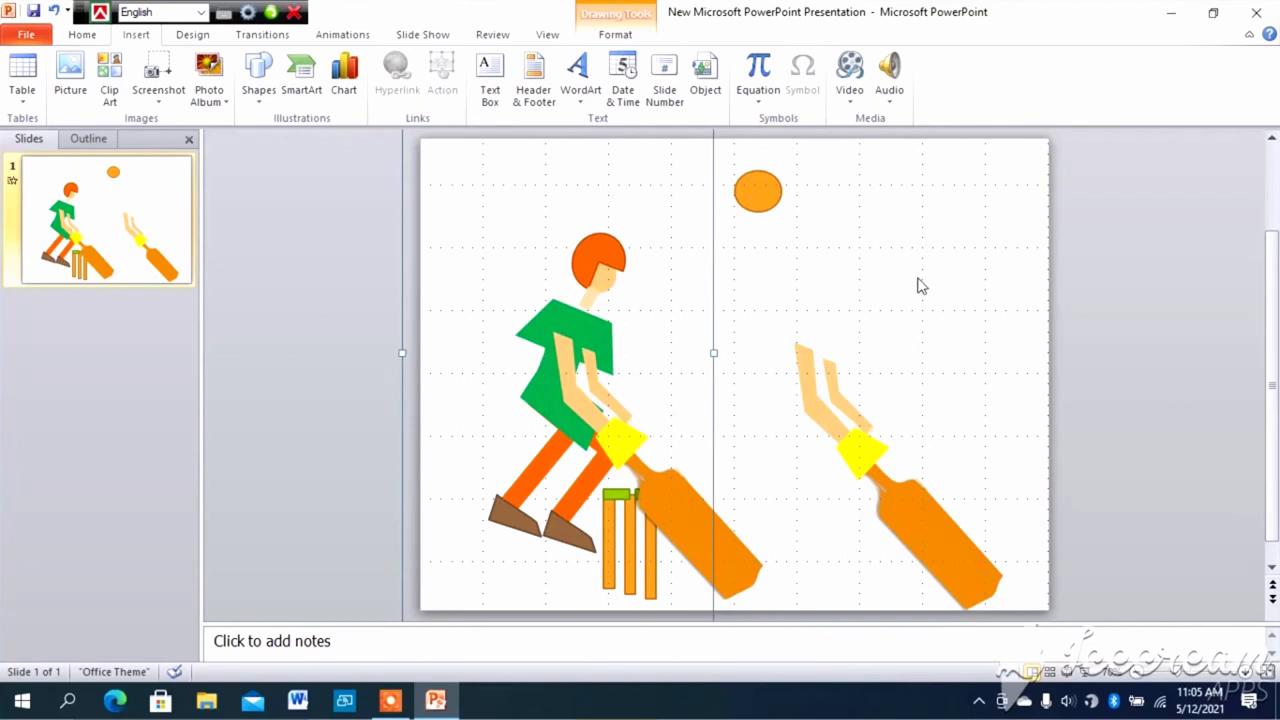
mouse_move(879, 355)
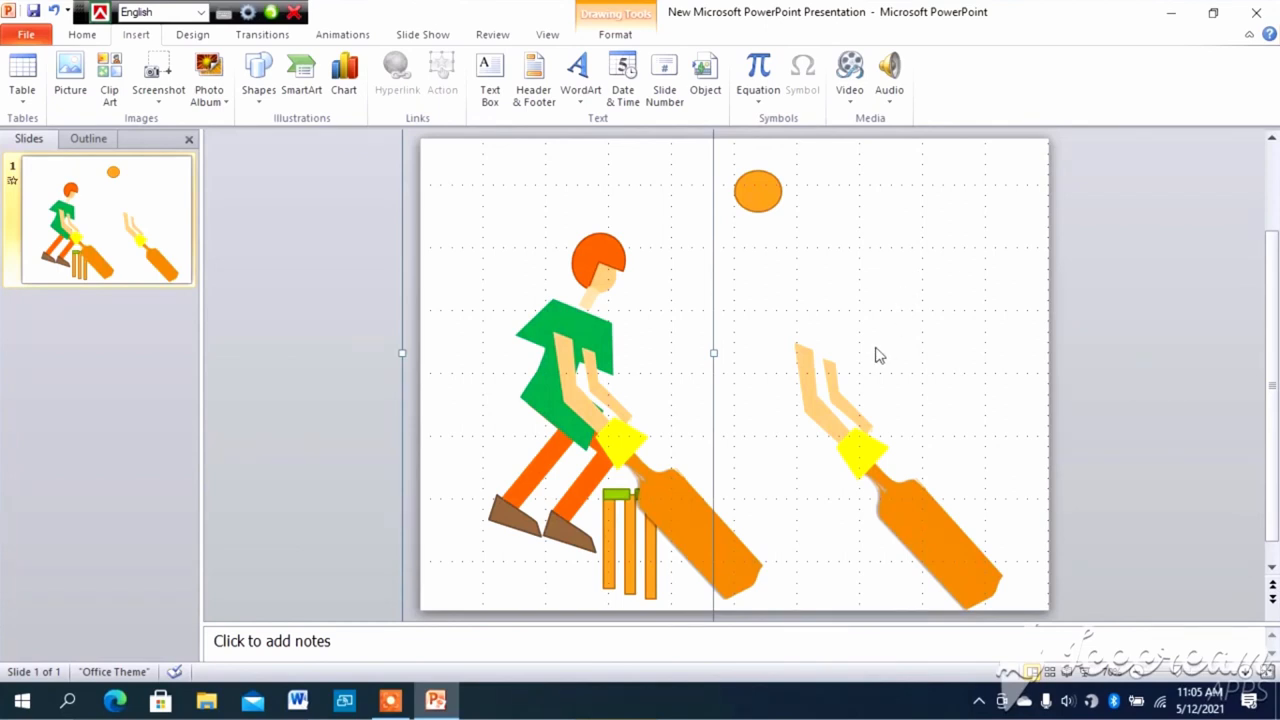
mouse_move(863, 355)
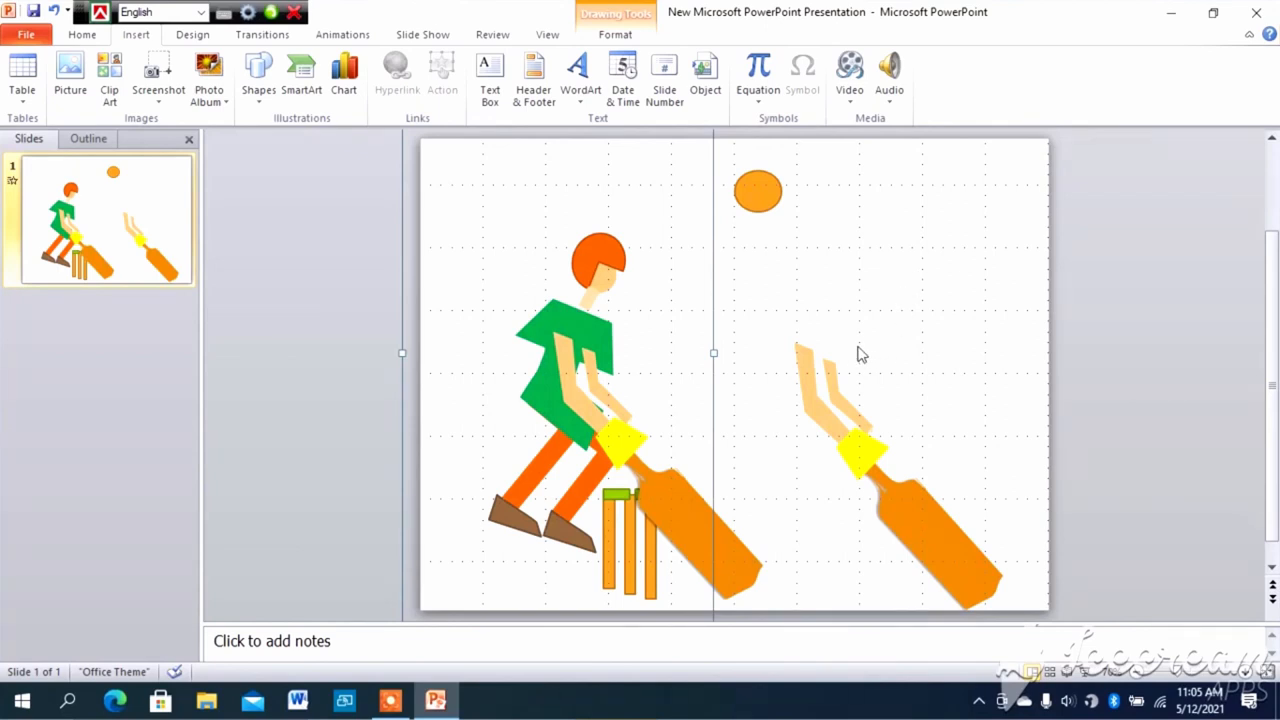
mouse_move(862, 389)
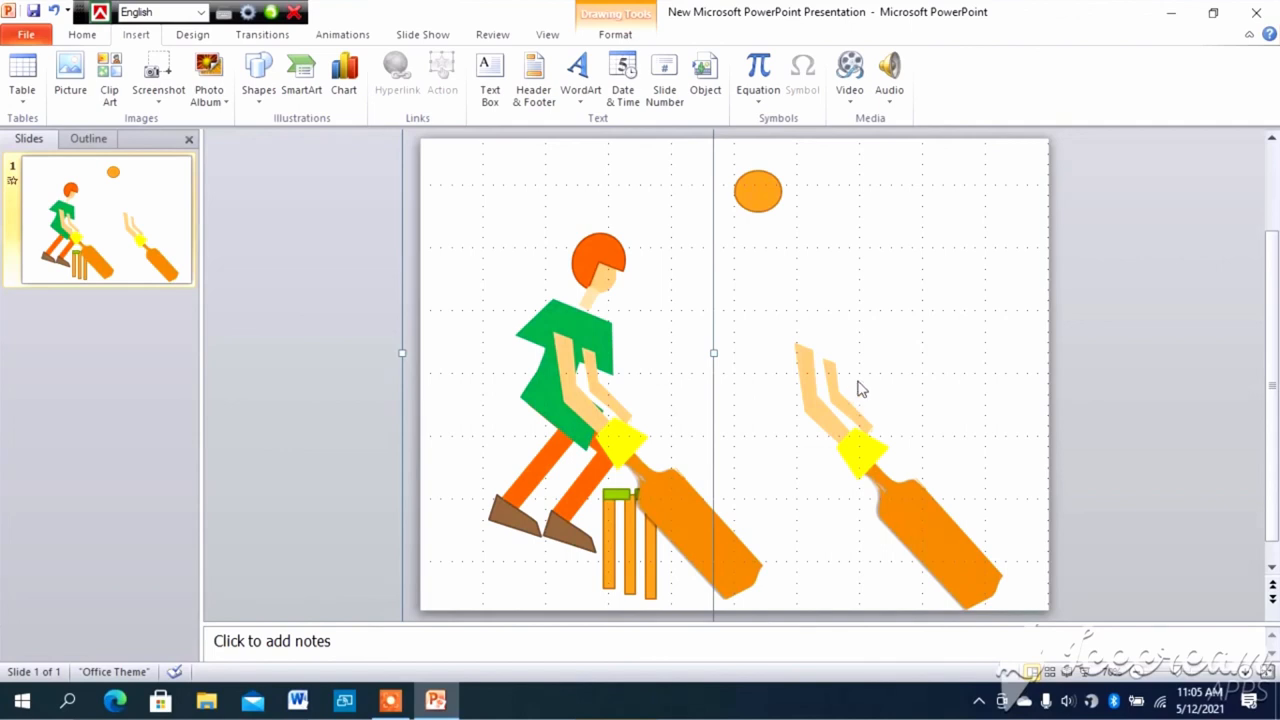
mouse_move(868, 367)
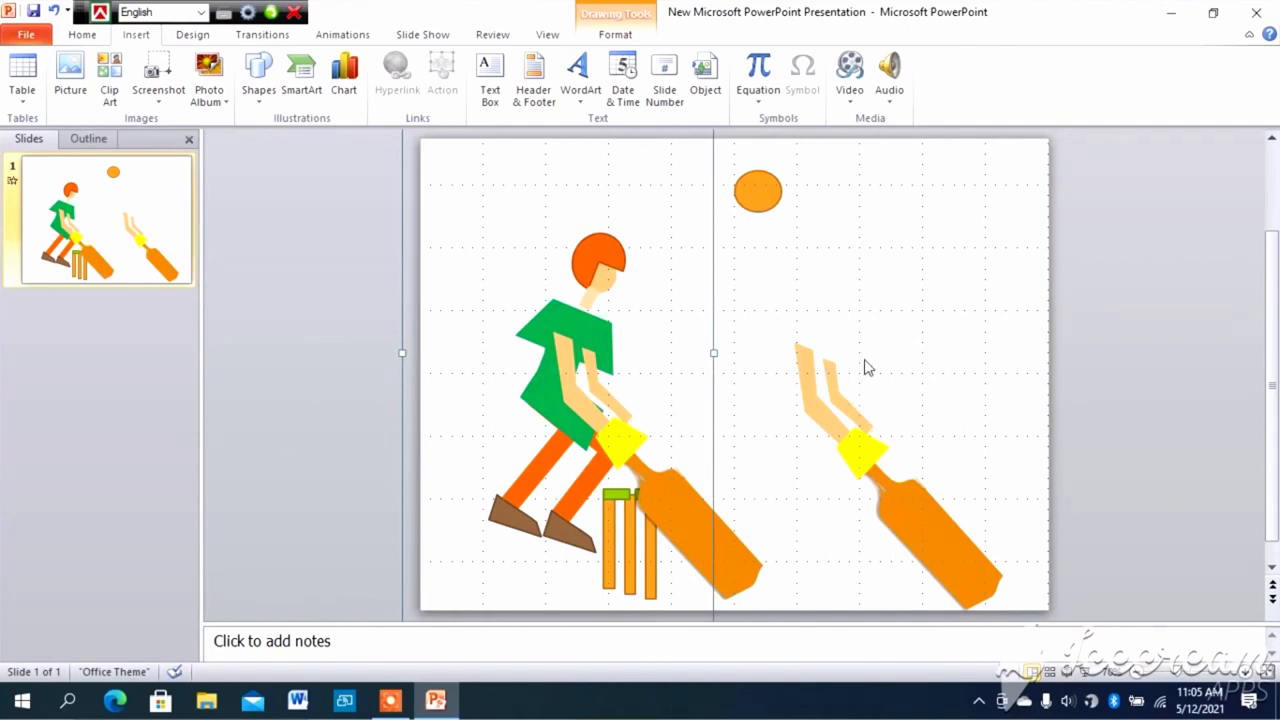